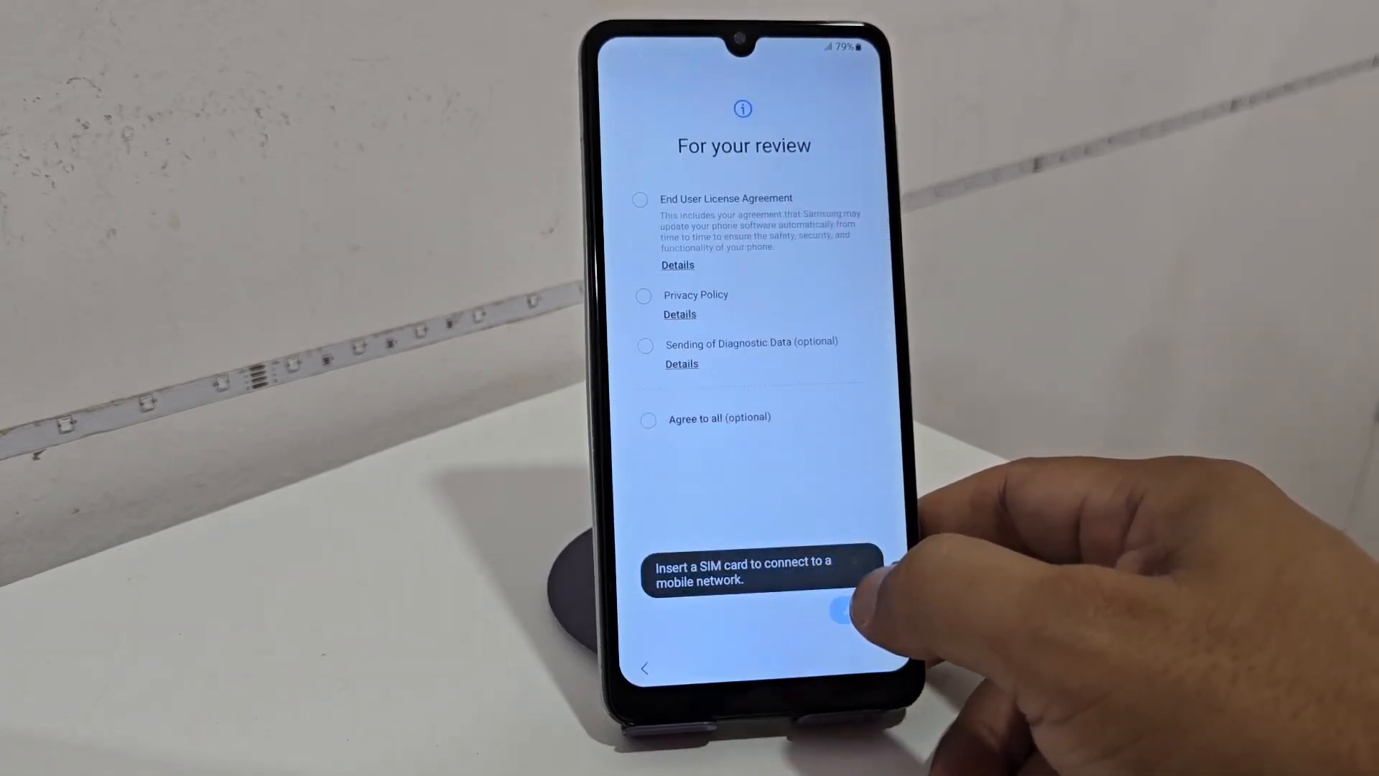
Step: Check all review terms with 'Agree to all' and accept them to continue setup
click(648, 421)
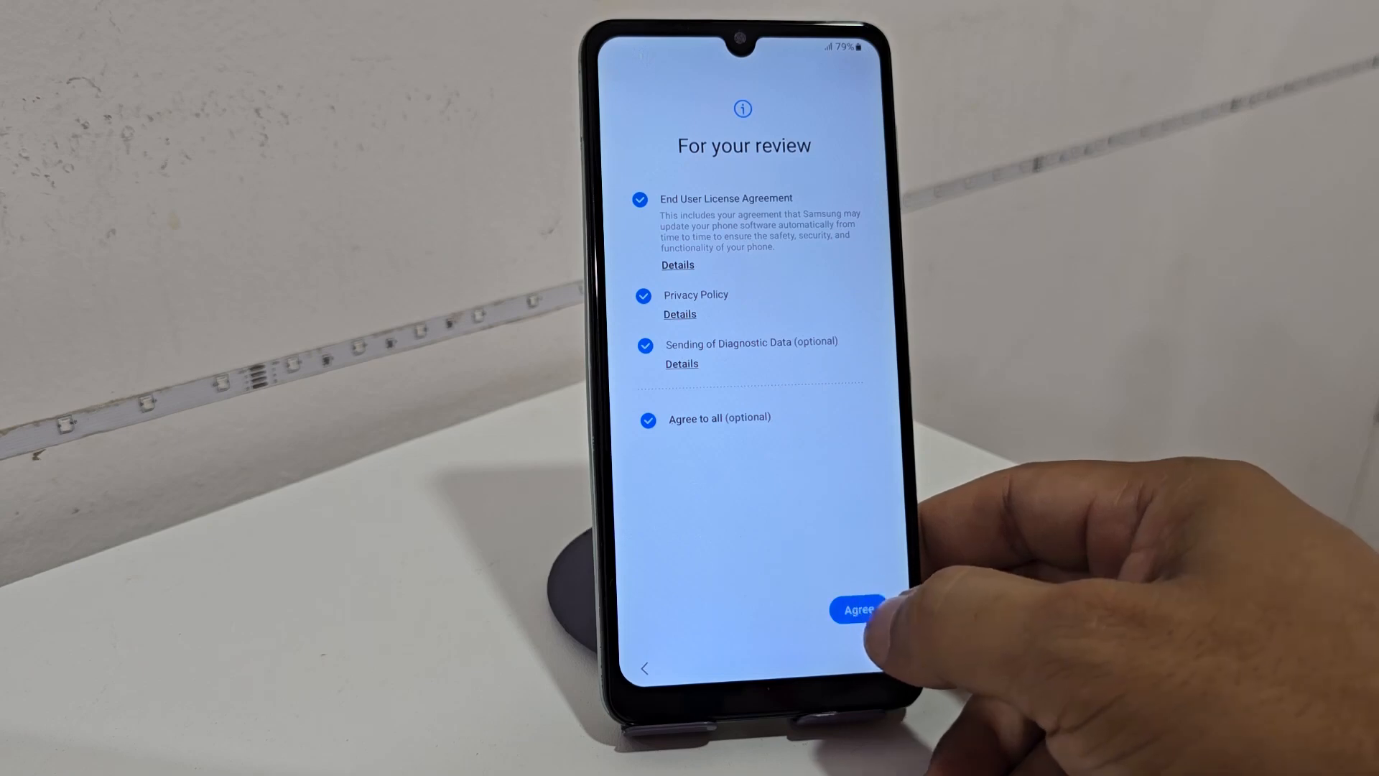
click(858, 610)
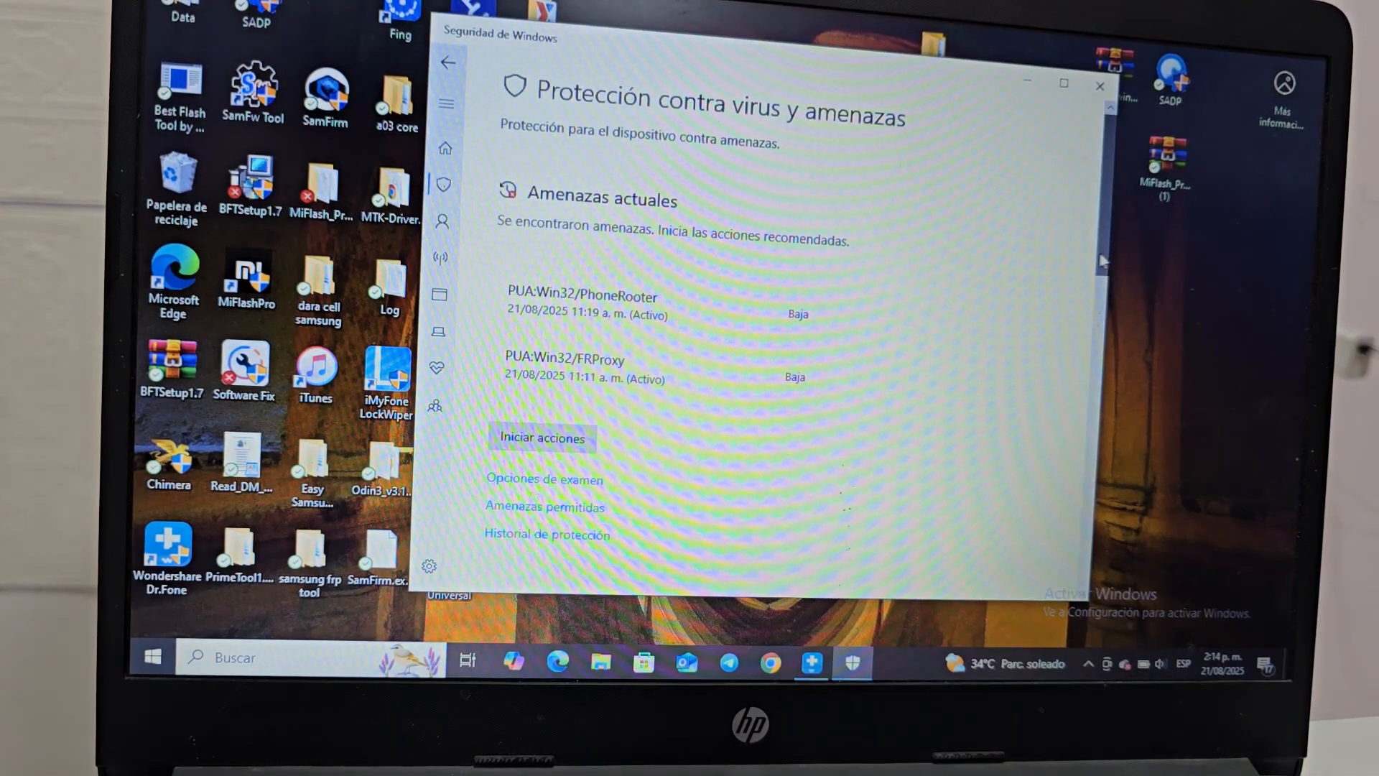
Step: Reach 'Administrar la configuración' below the two detected threats and enter those settings
scroll(down, 3)
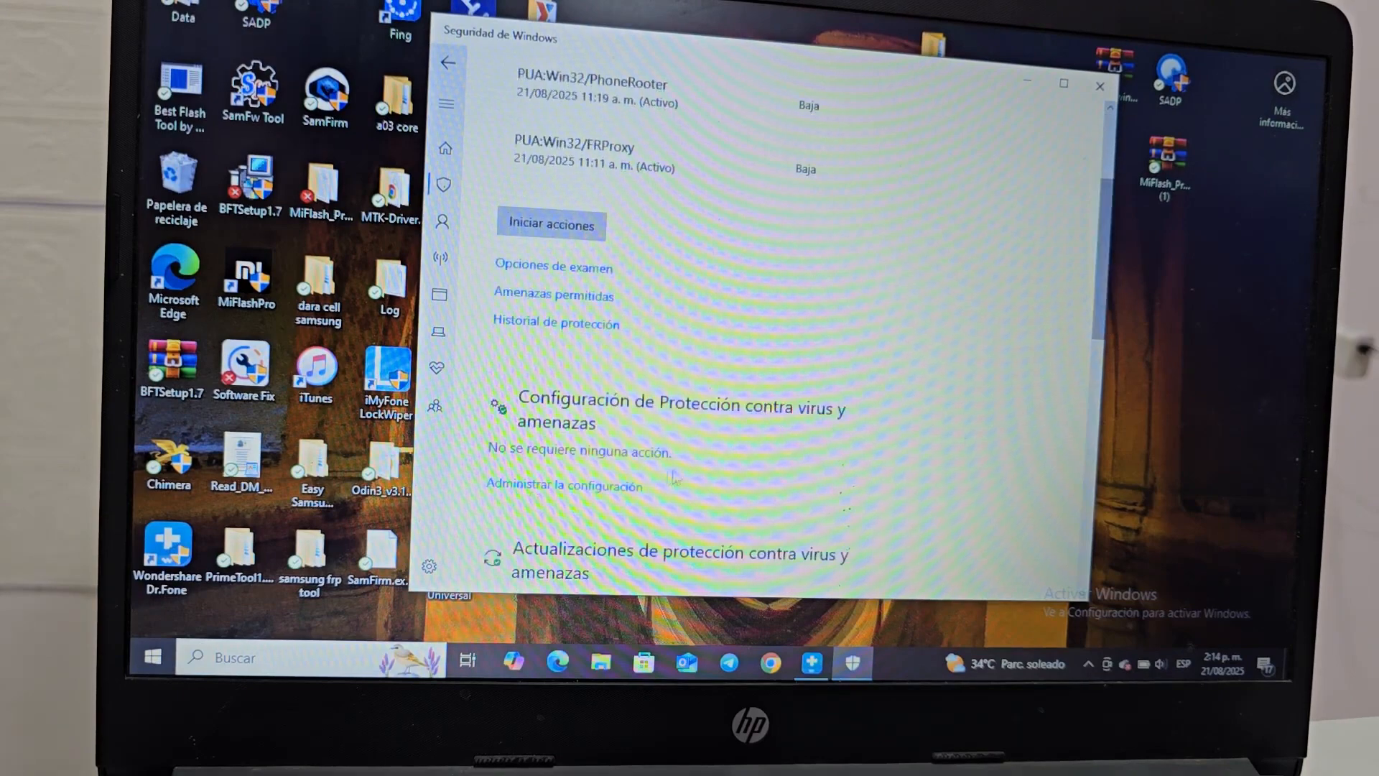
click(563, 484)
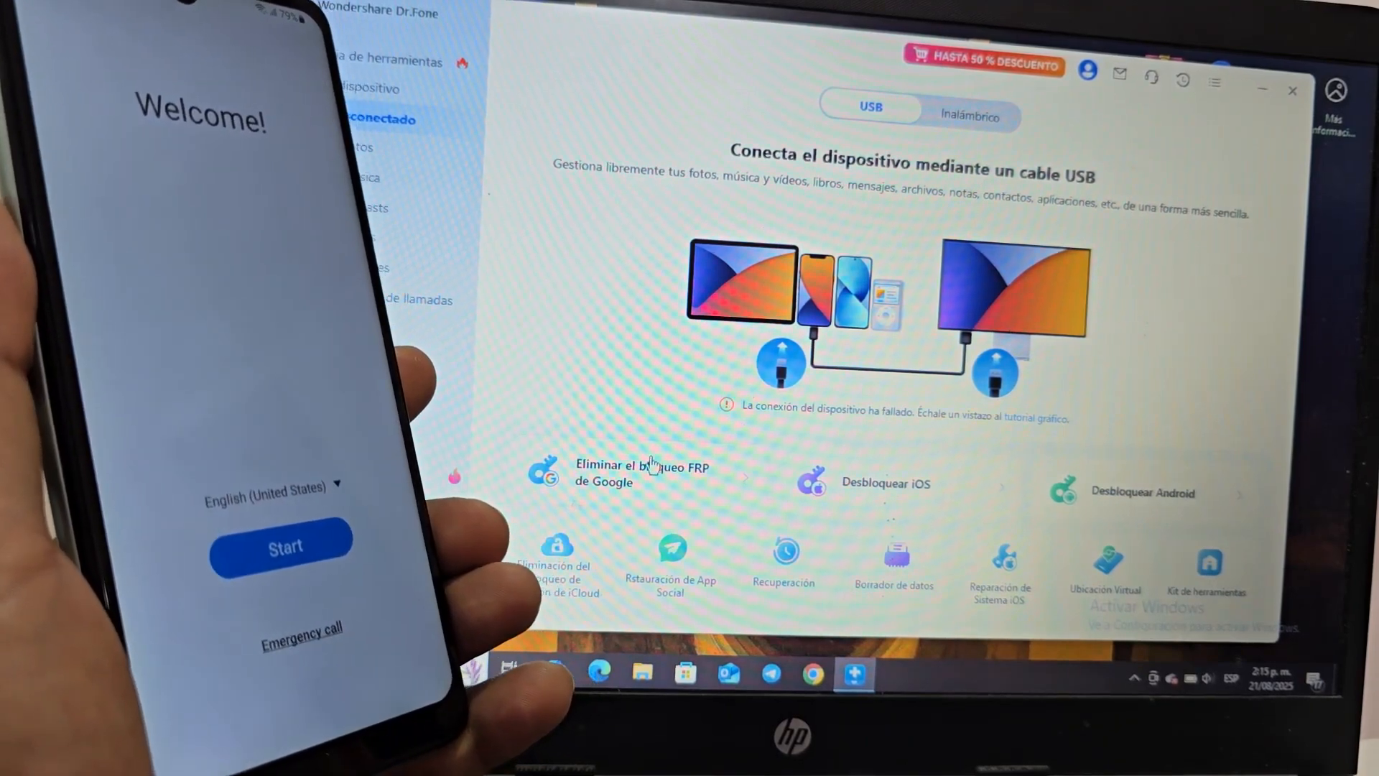
mouse_move(642, 473)
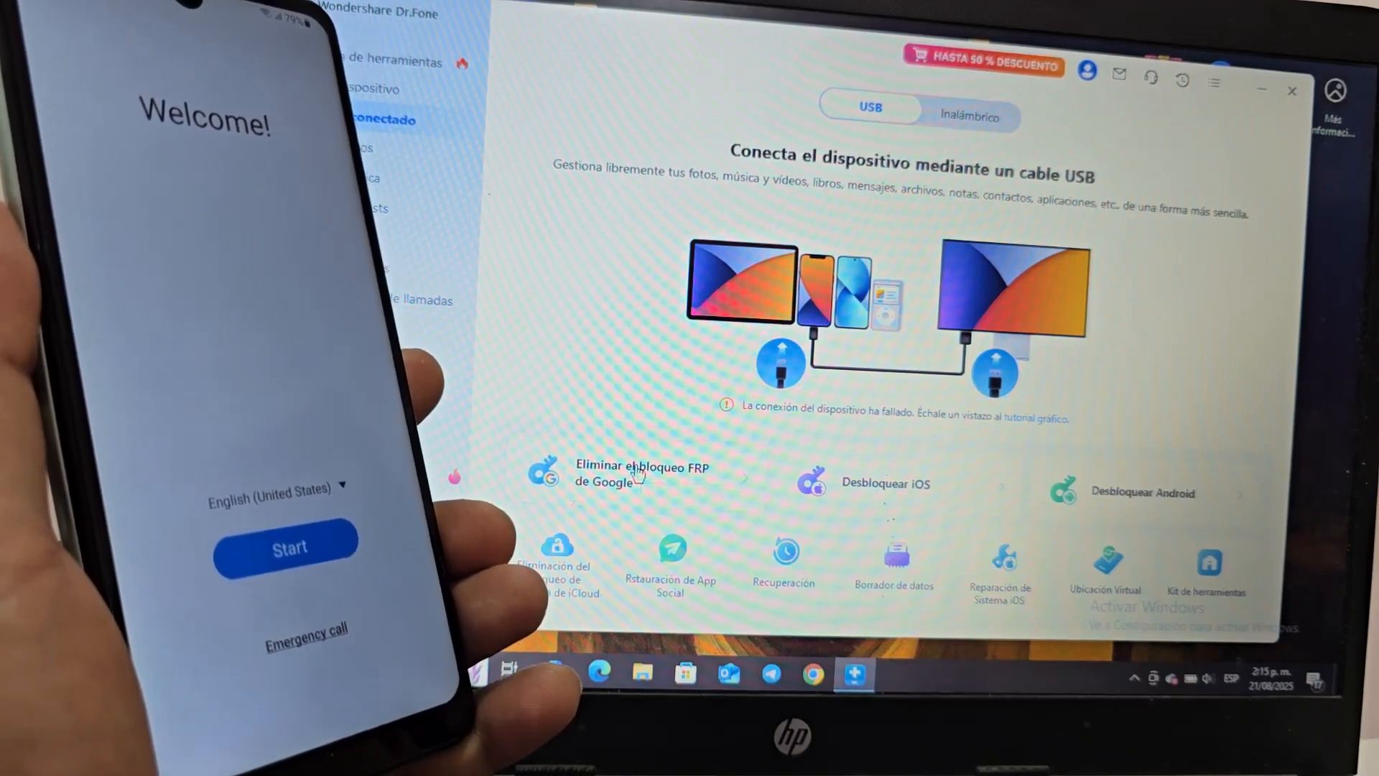
Step: Launch 'Eliminar el bloqueo FRP de Google' from the Dr.Fone home screen
click(641, 472)
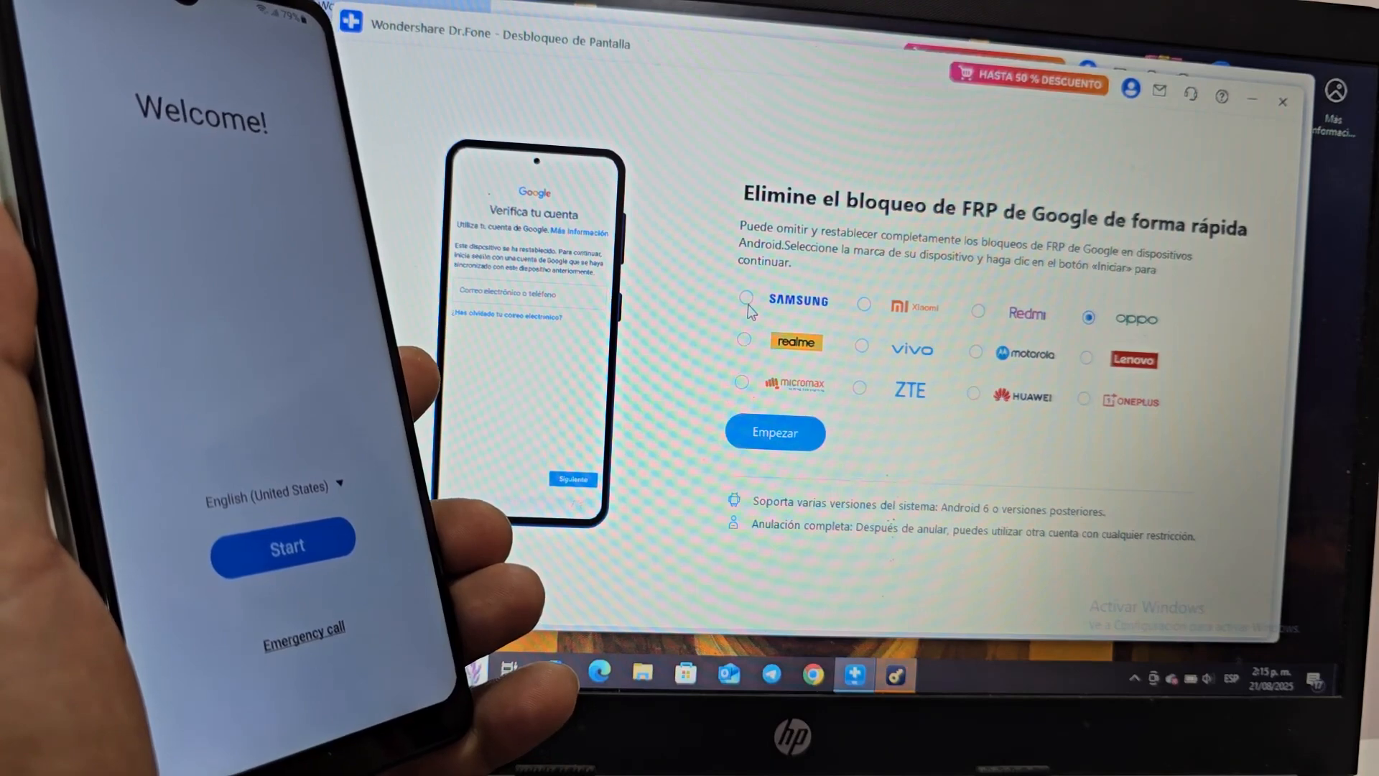
Step: Choose SAMSUNG as the brand and start with Empezar to reach the Android version options
click(745, 300)
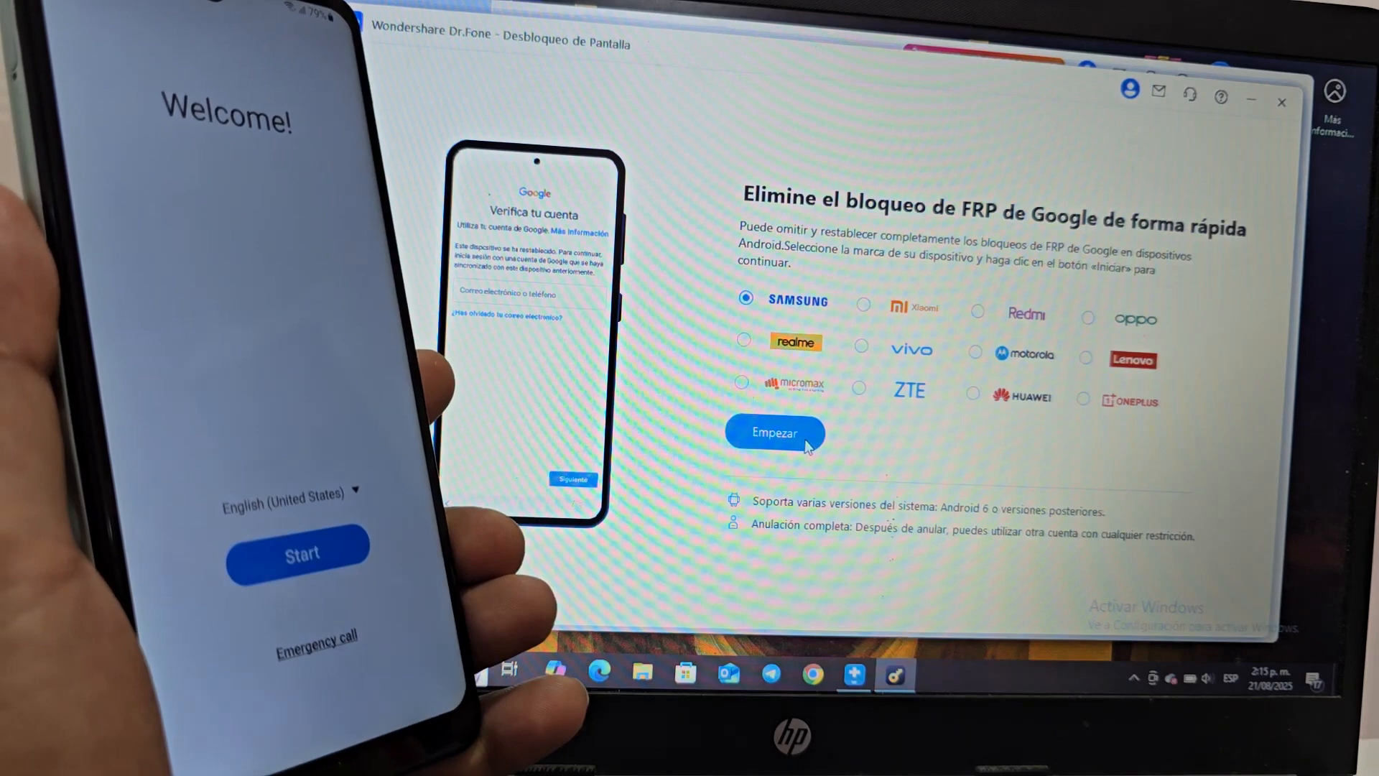
click(775, 433)
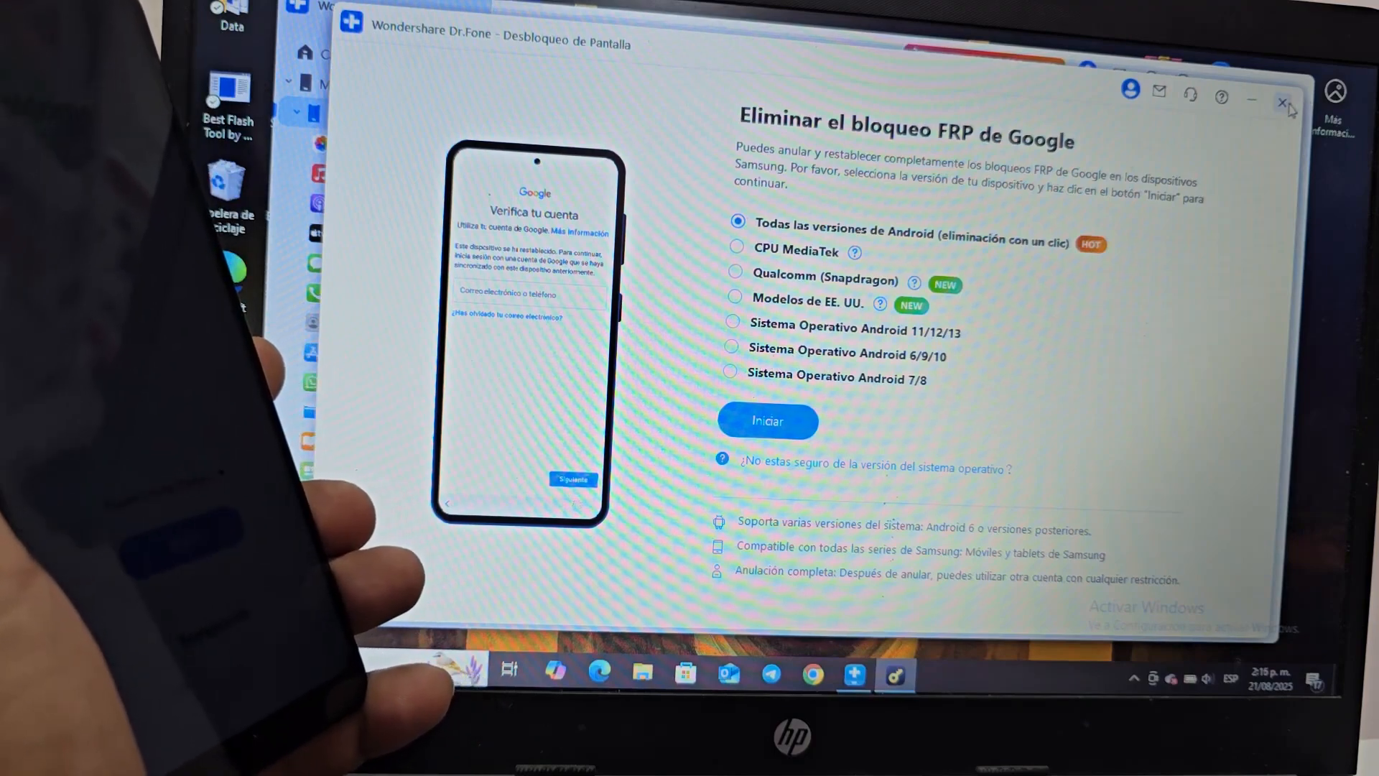
Step: Leave the FRP removal window and view the Inalámbrico Wi-Fi connection instructions with QR code
click(1283, 104)
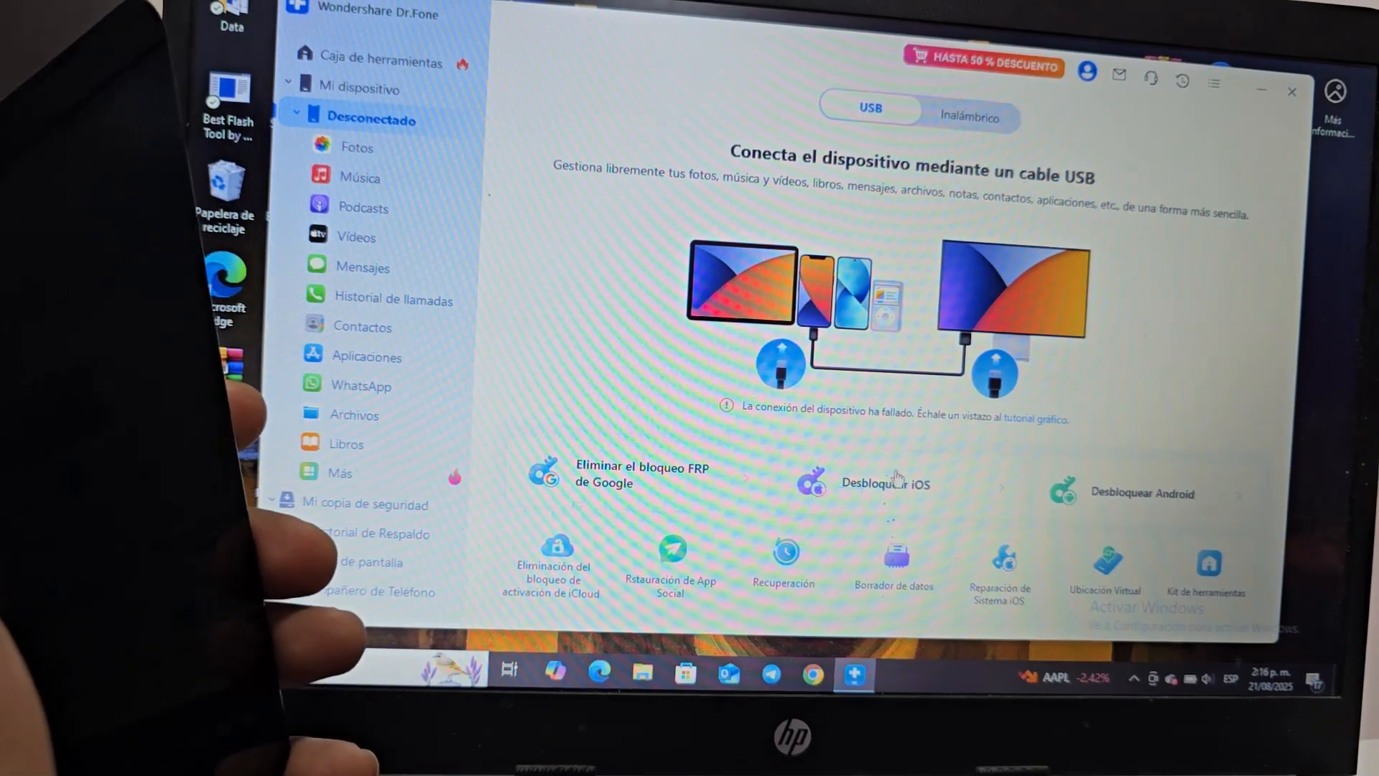
mouse_move(875, 496)
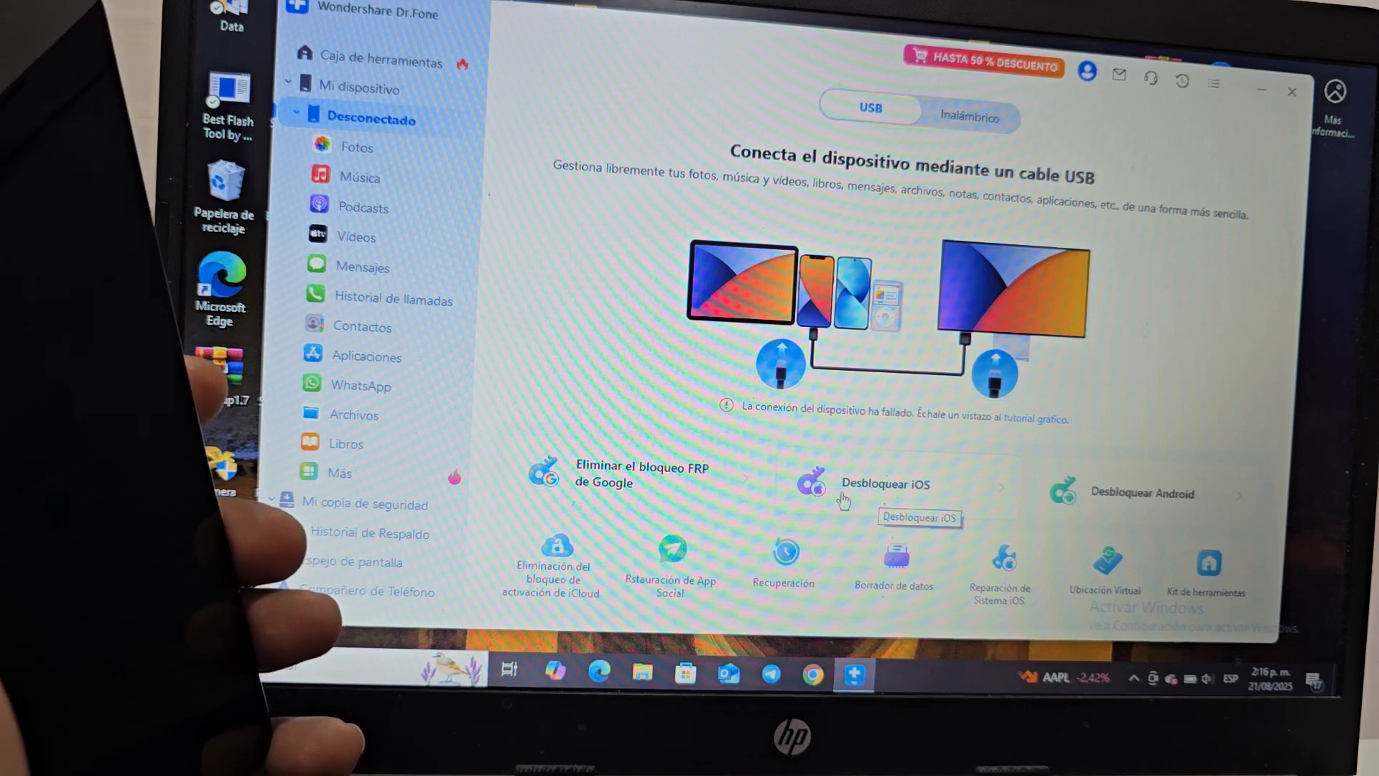
mouse_move(1113, 495)
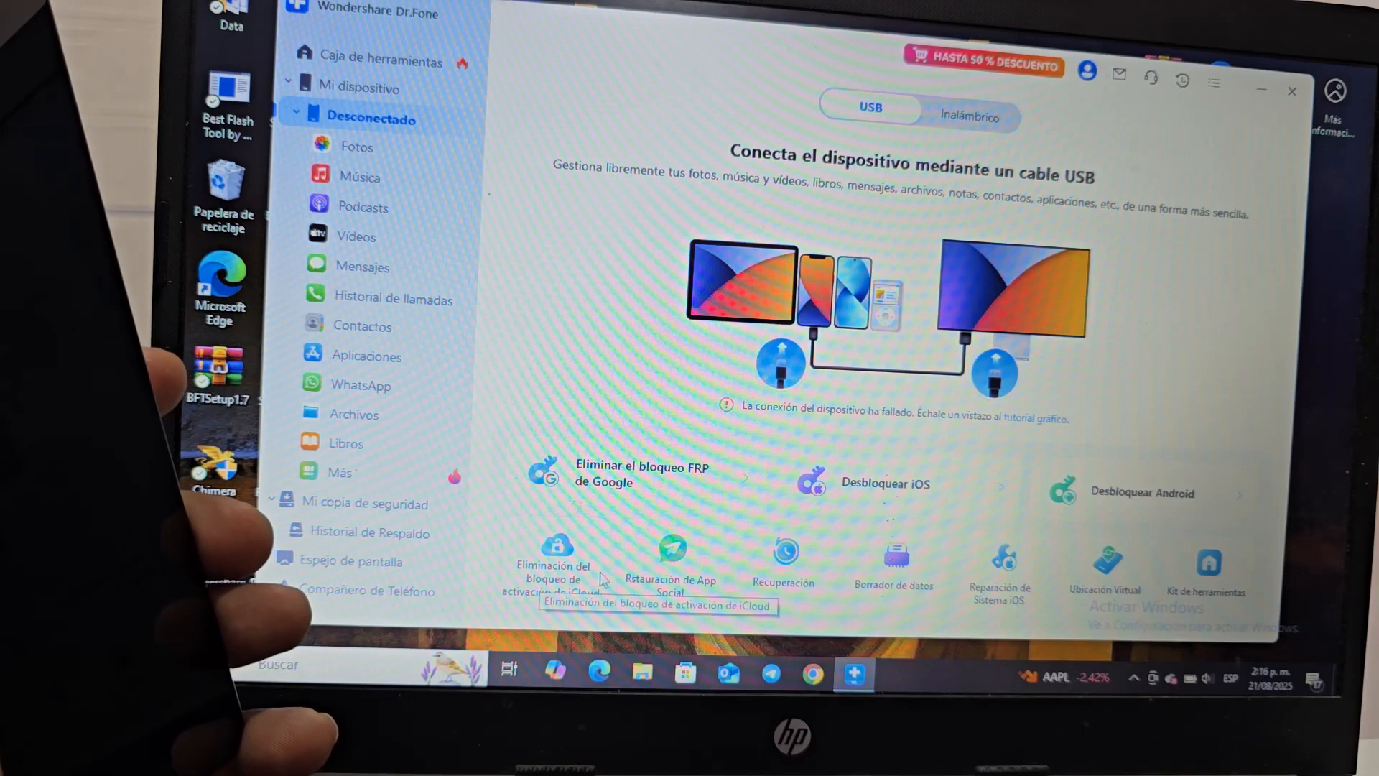
mouse_move(501, 579)
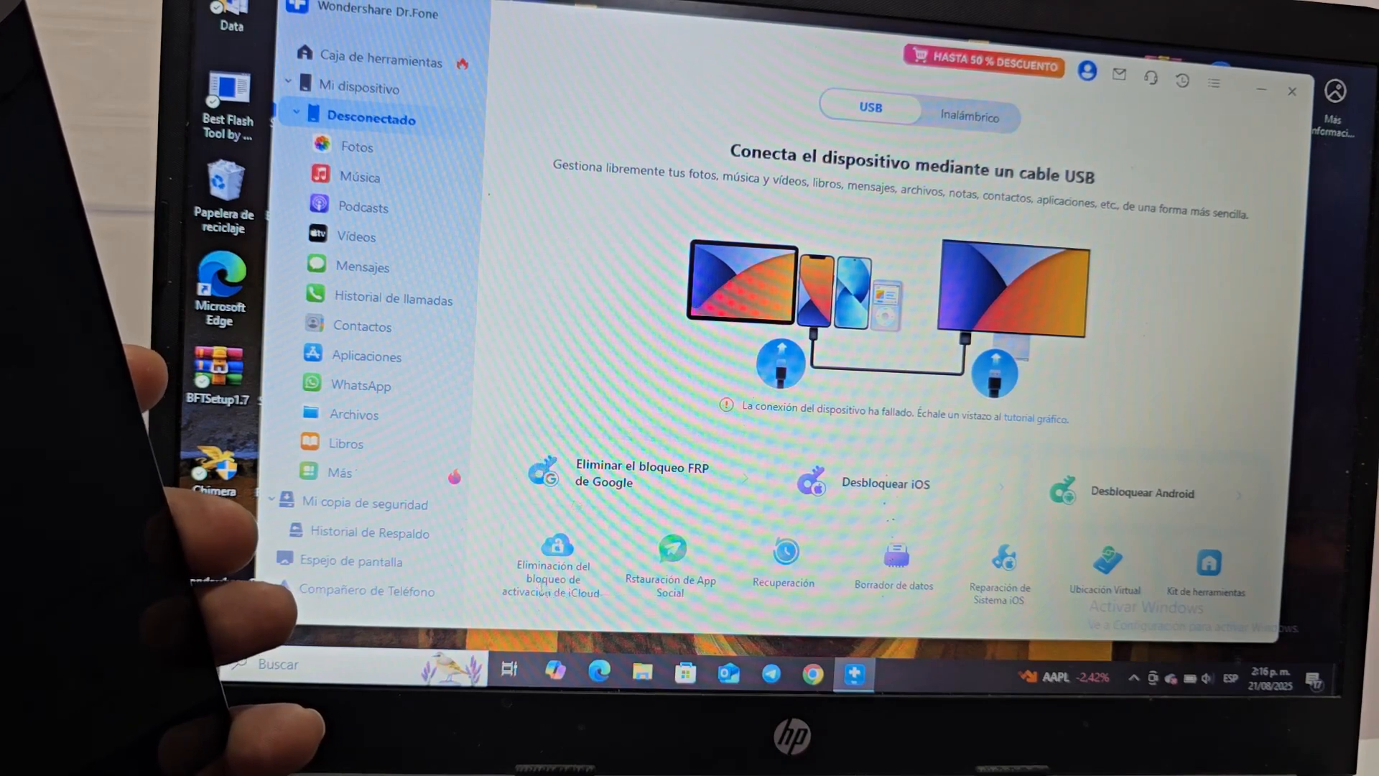
mouse_move(552, 554)
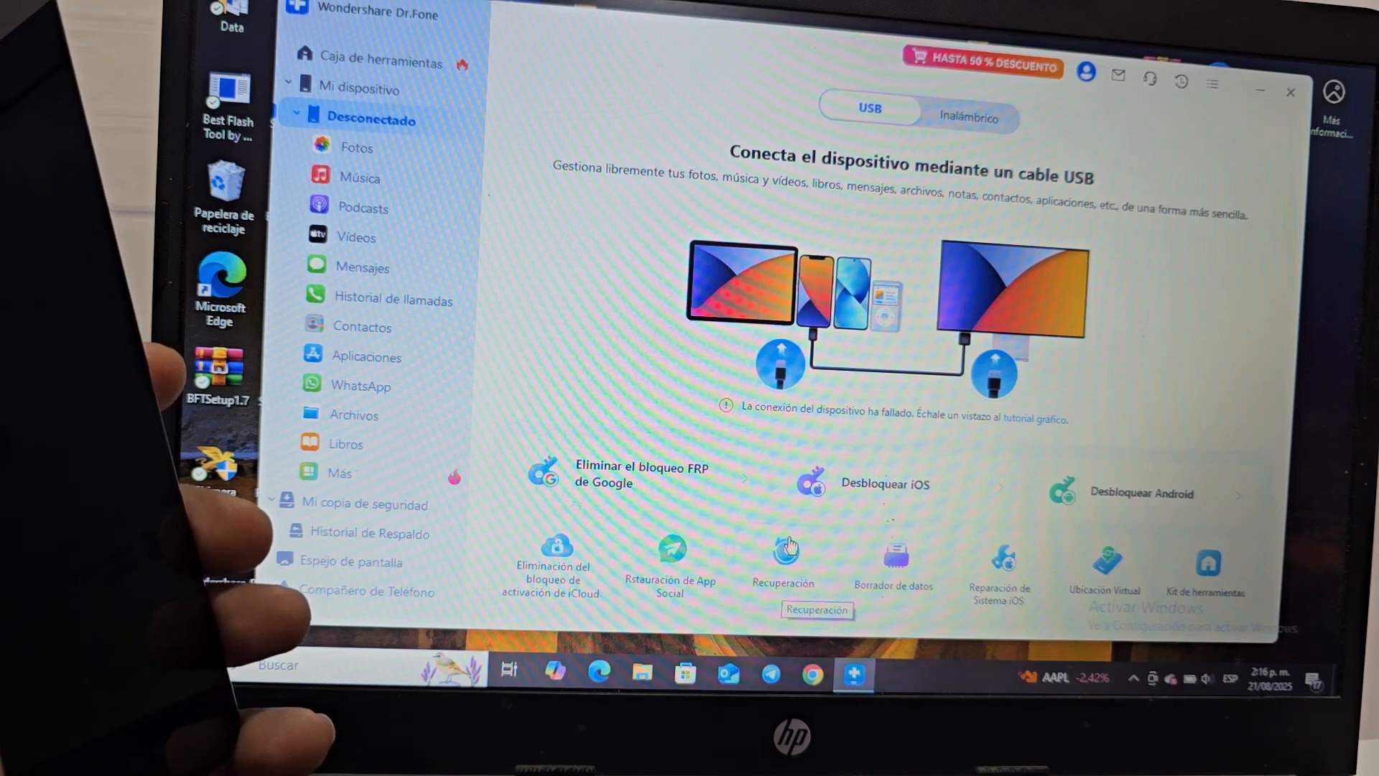
mouse_move(895, 568)
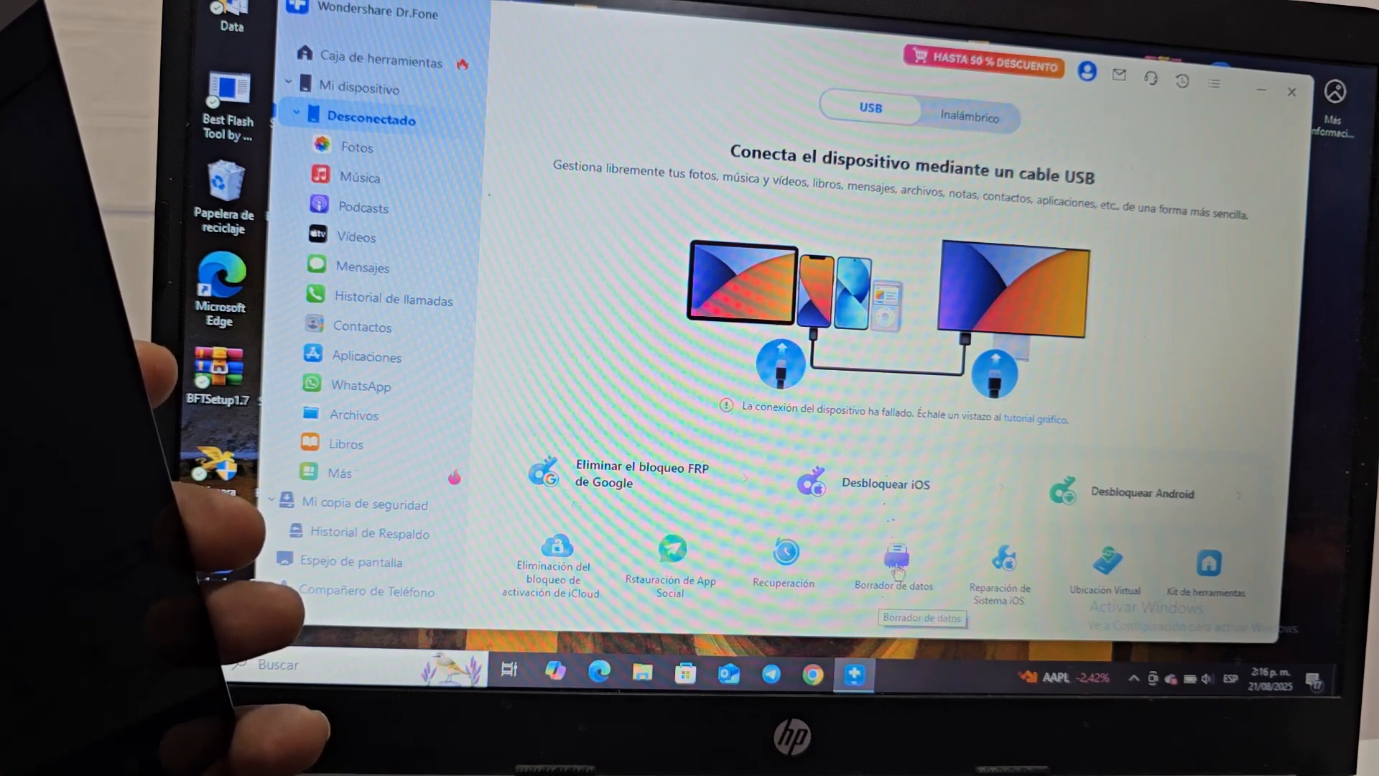
mouse_move(1020, 570)
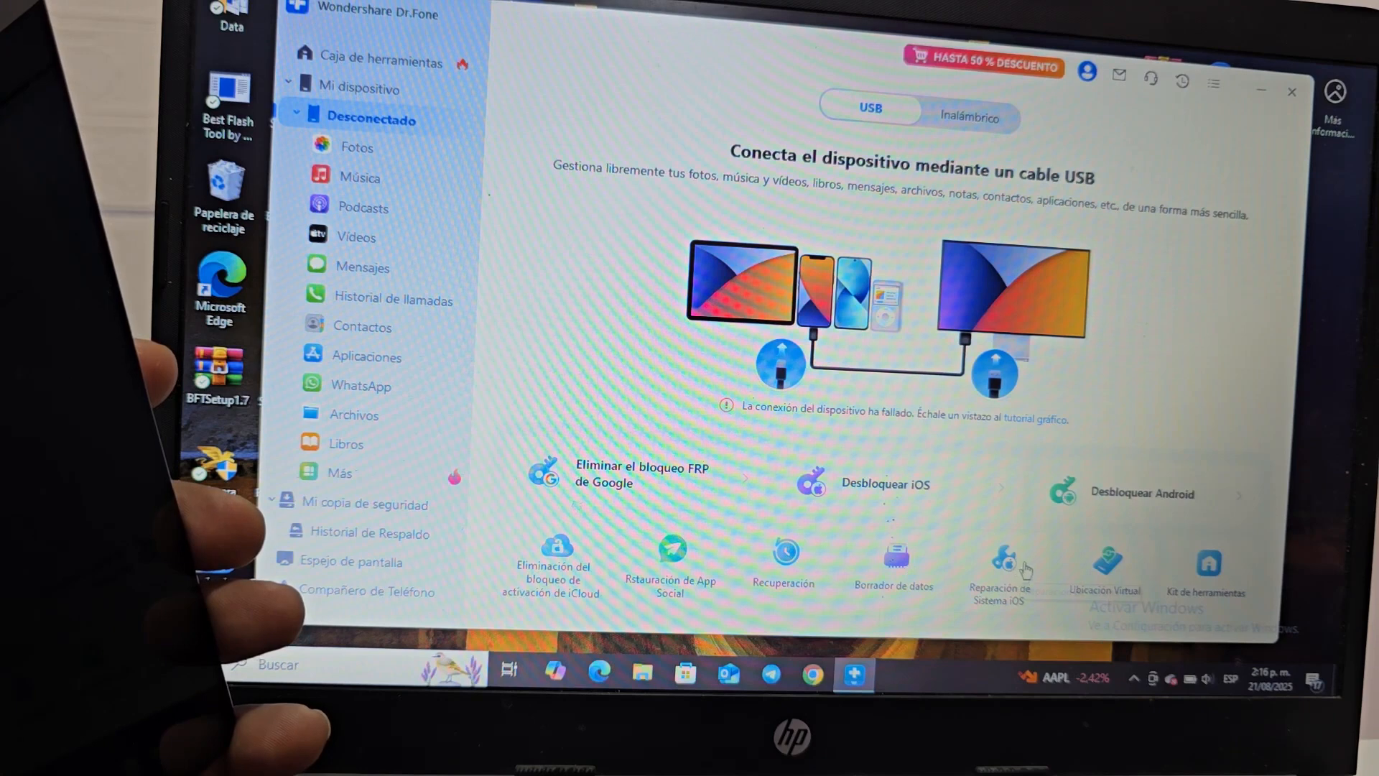
mouse_move(1000, 564)
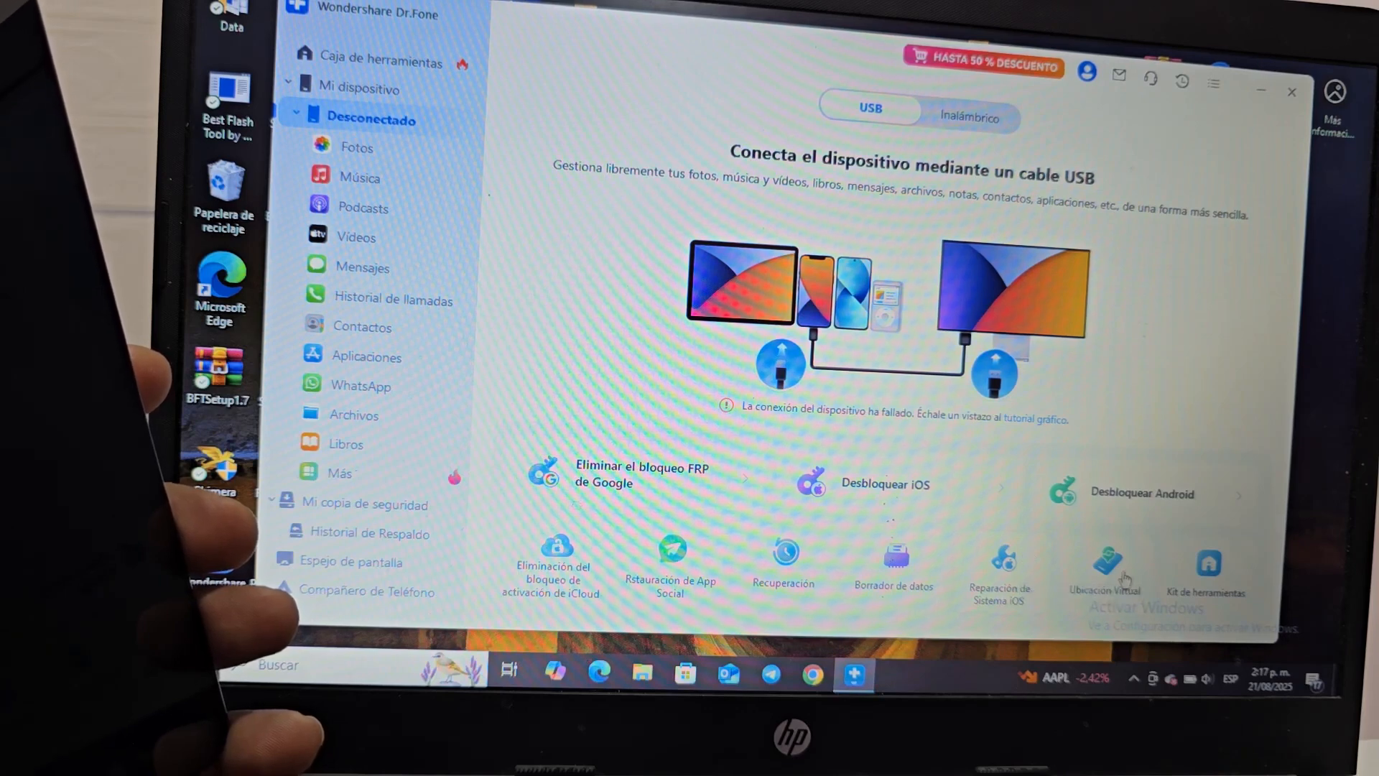
mouse_move(1210, 564)
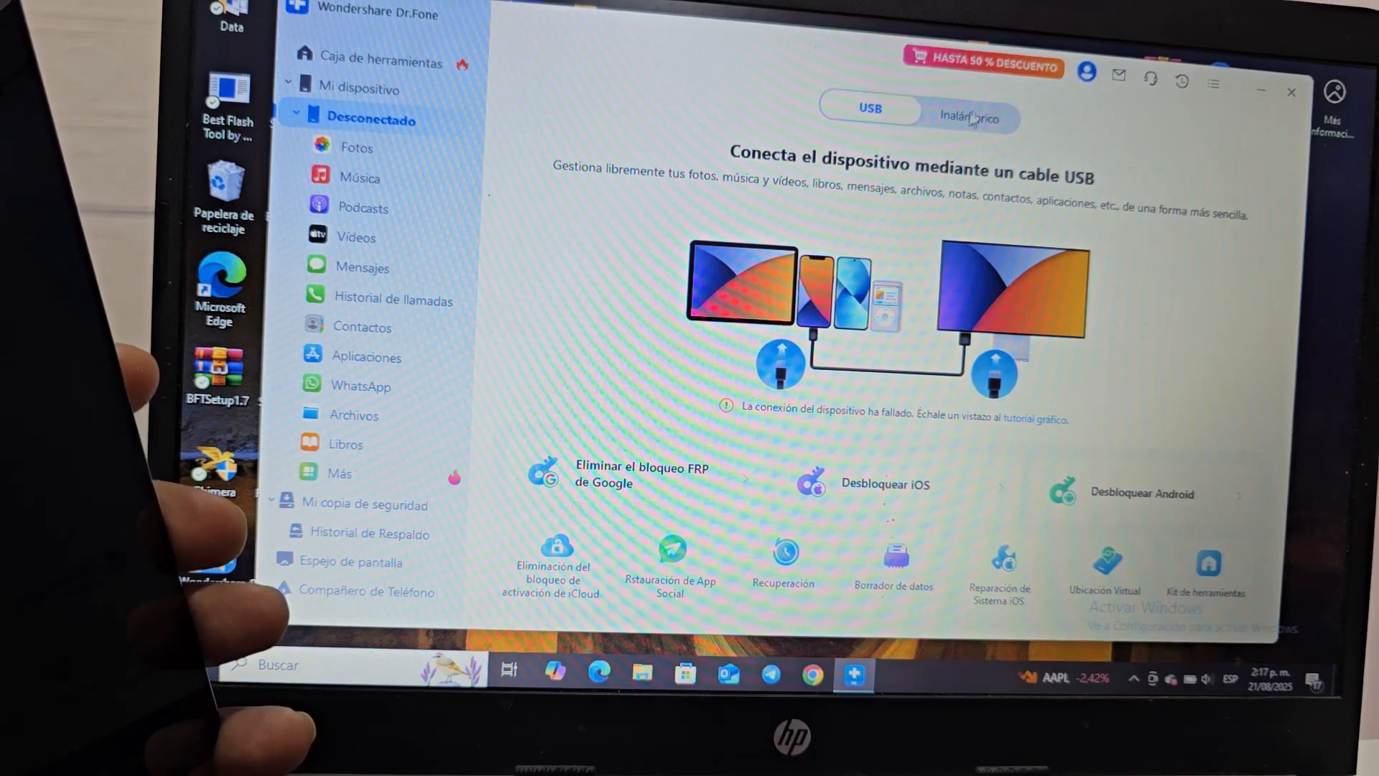
click(969, 117)
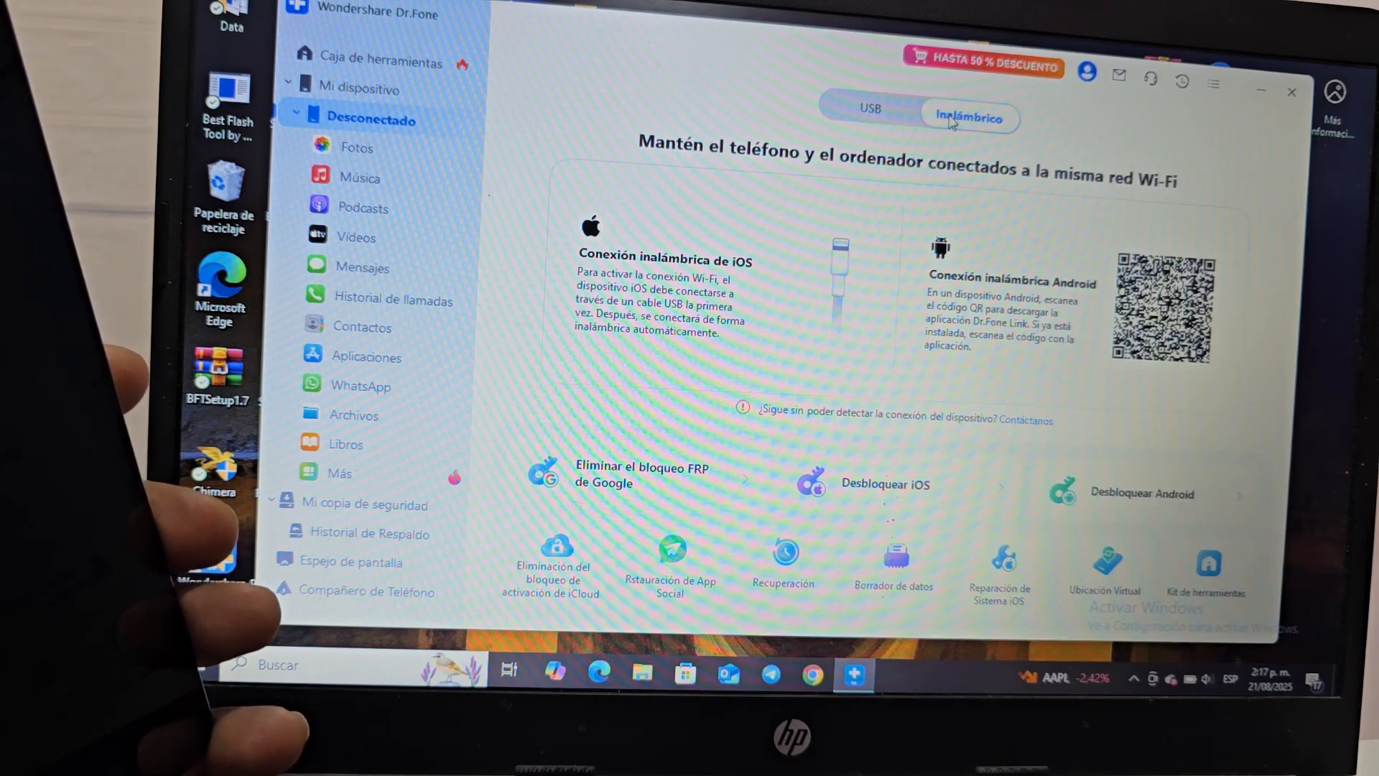
mouse_move(990, 237)
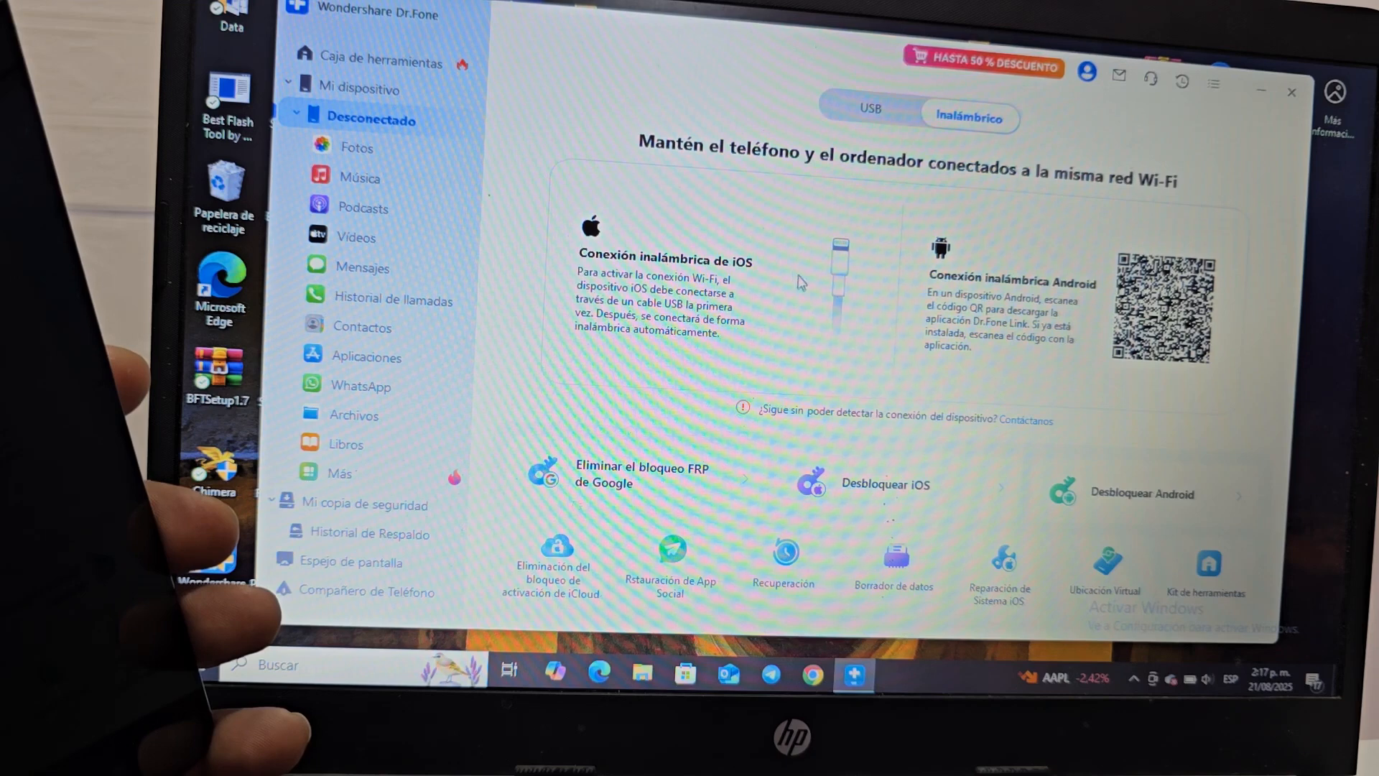
mouse_move(770, 95)
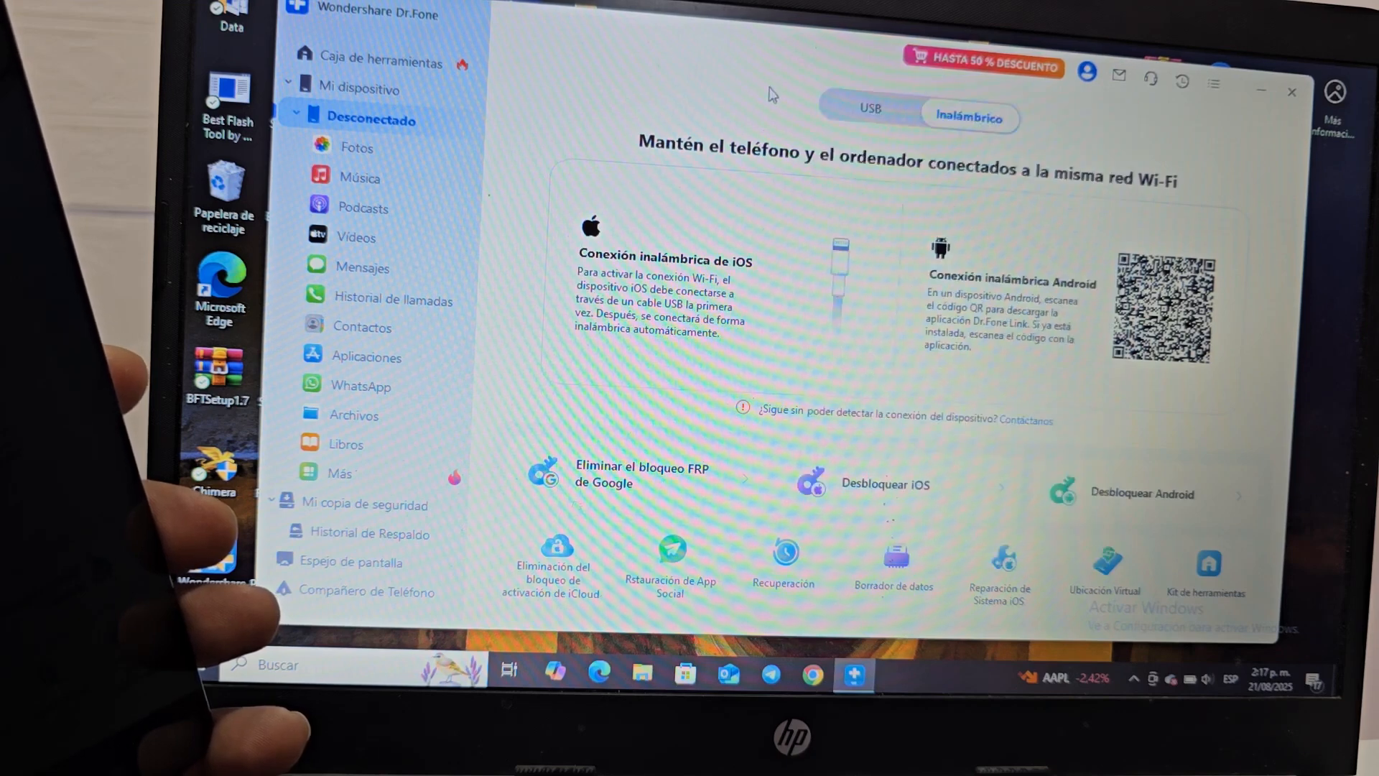
Step: Return to the USB cable connection instructions on the My Device page
click(871, 108)
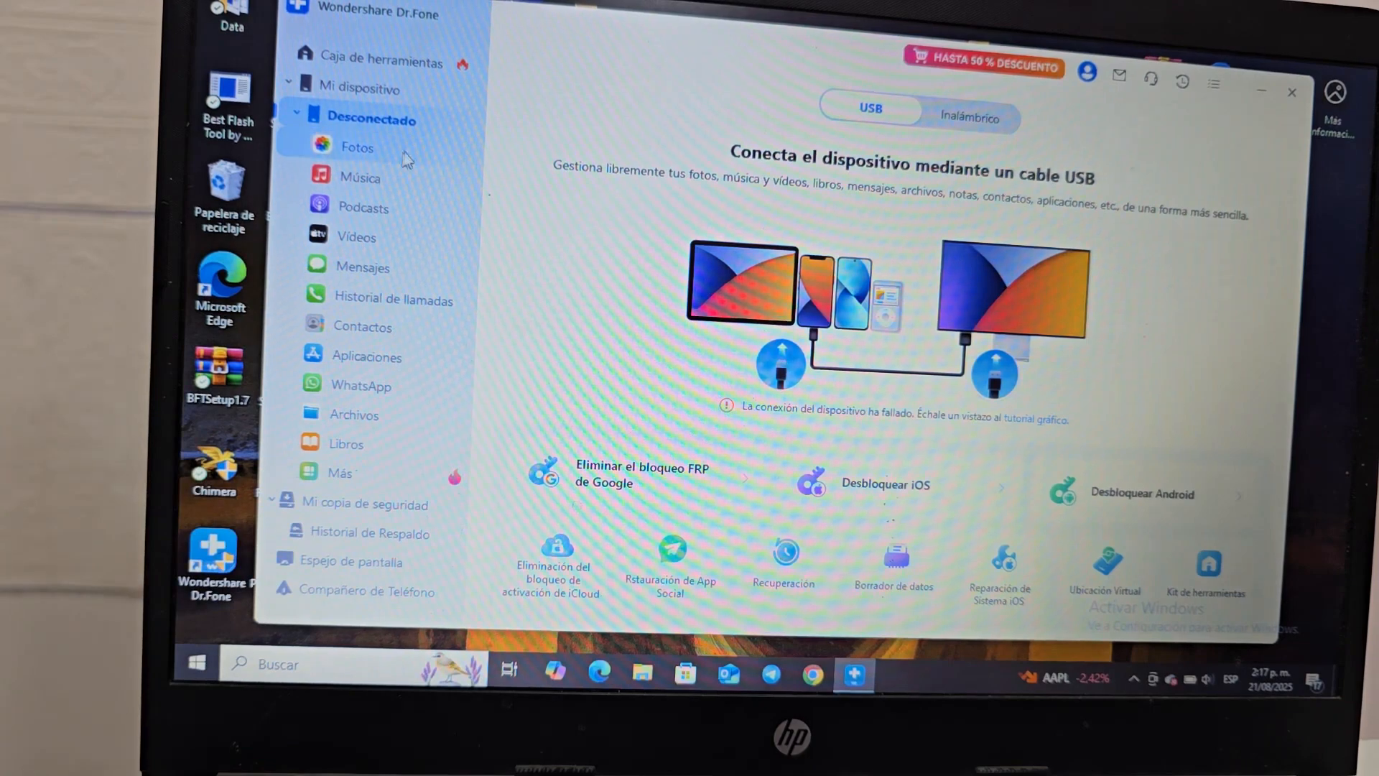
mouse_move(394, 300)
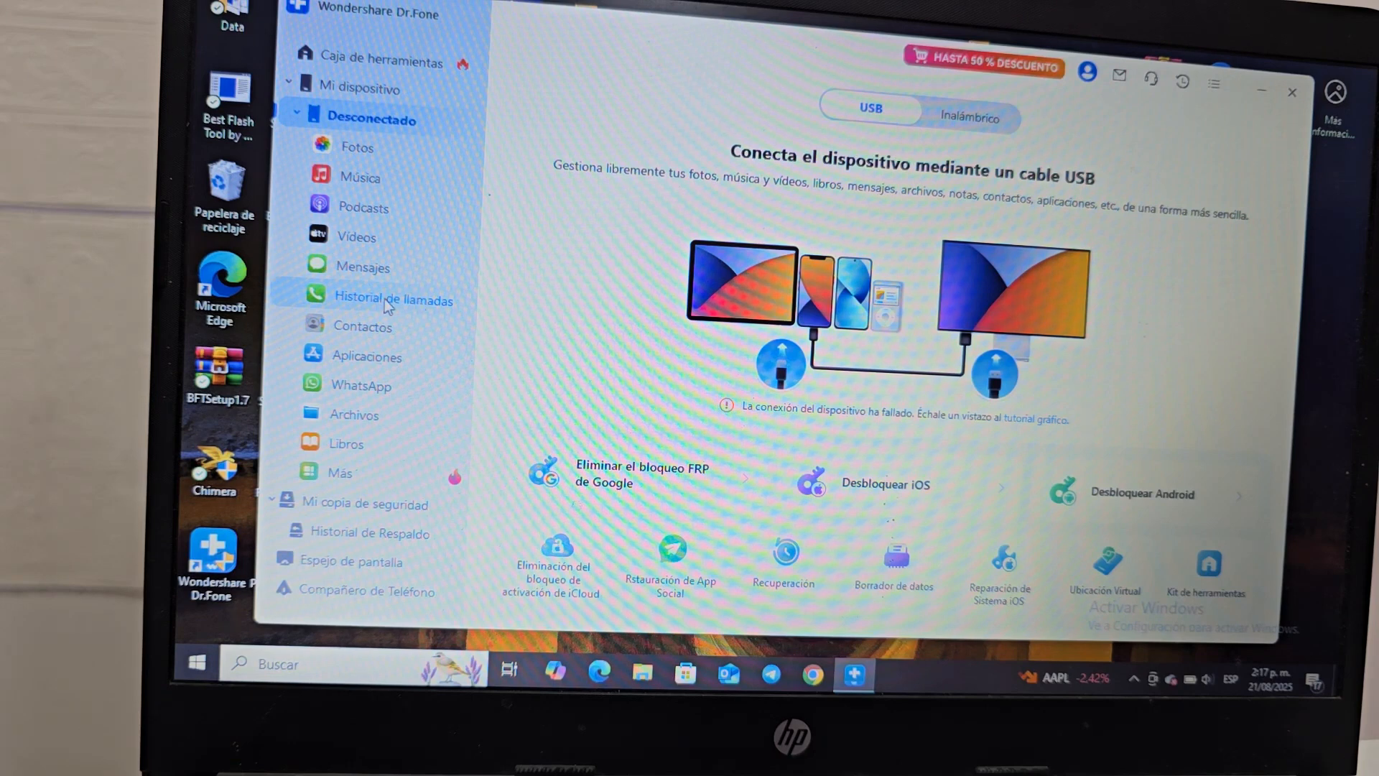
mouse_move(394, 366)
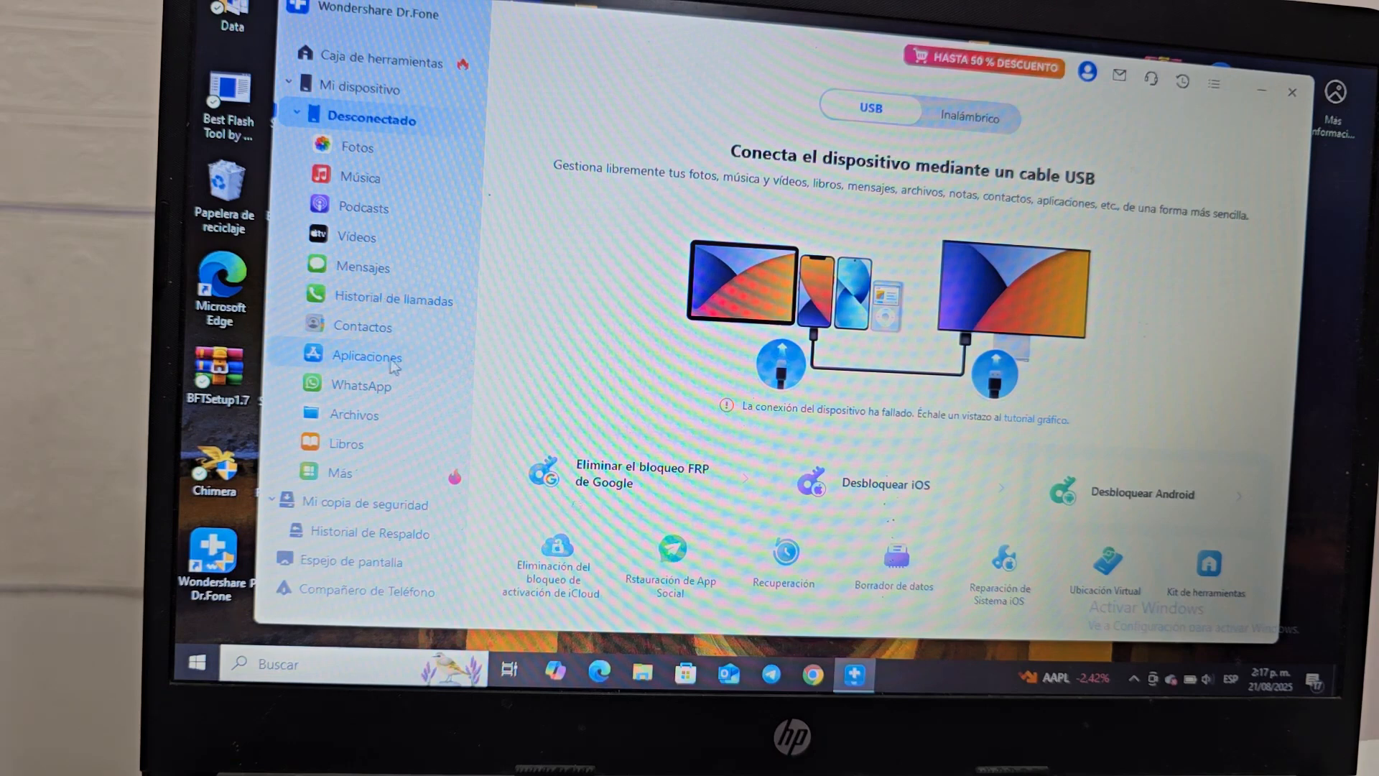
mouse_move(361, 385)
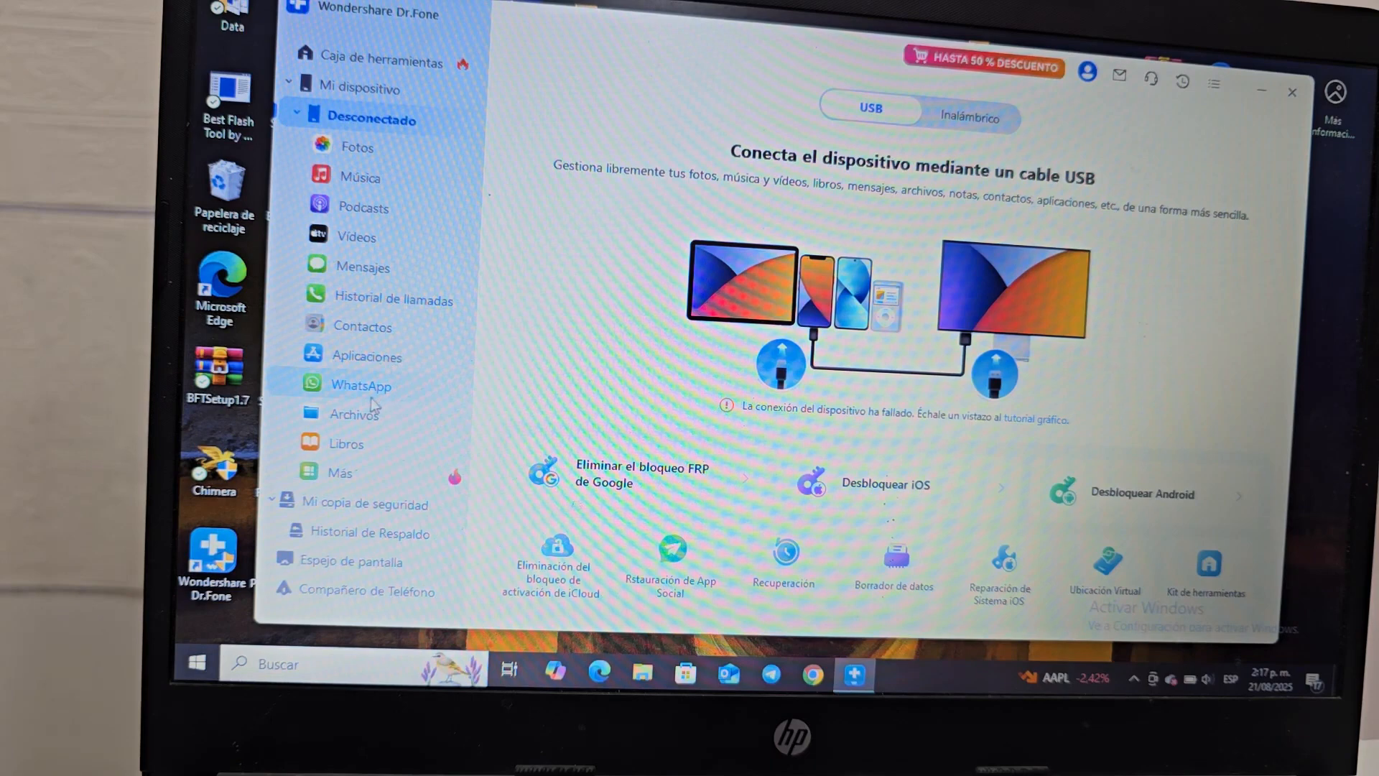
mouse_move(365, 464)
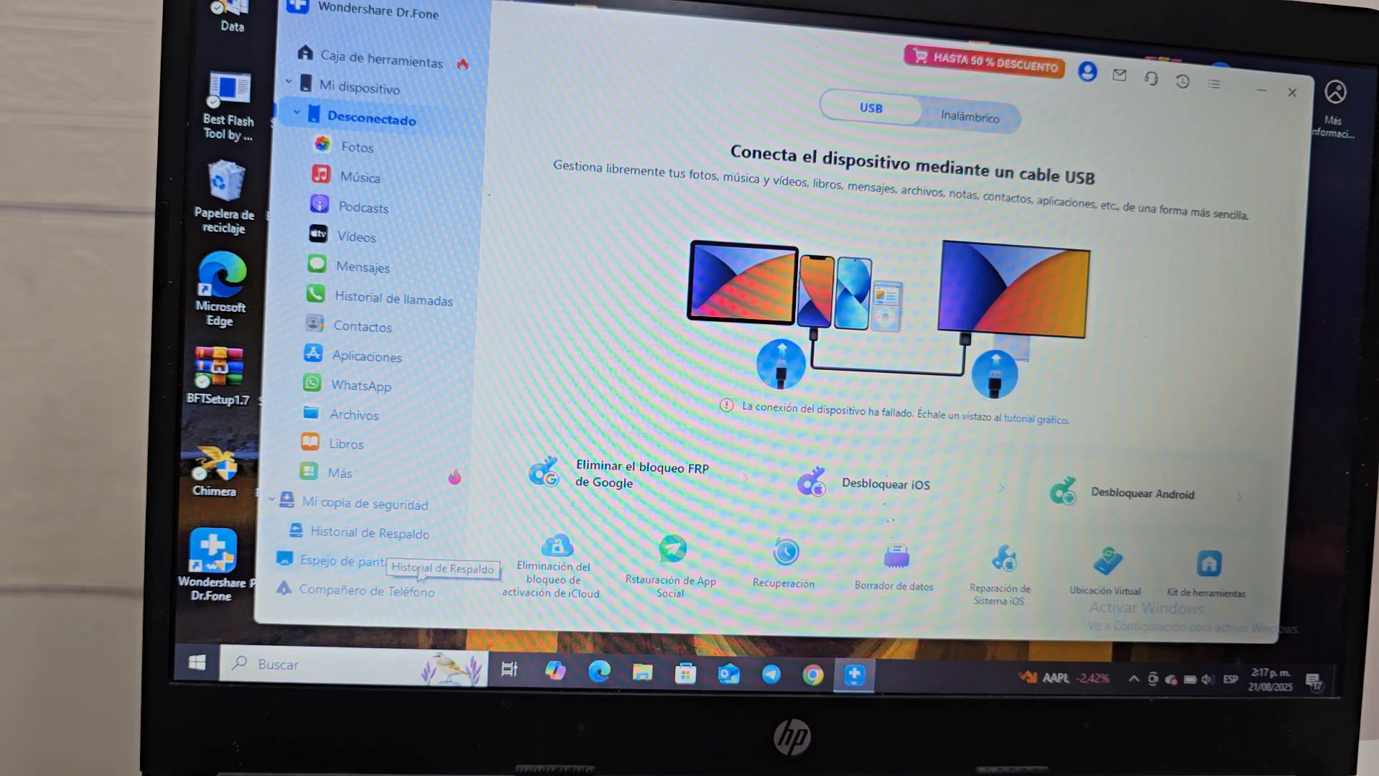
mouse_move(622, 276)
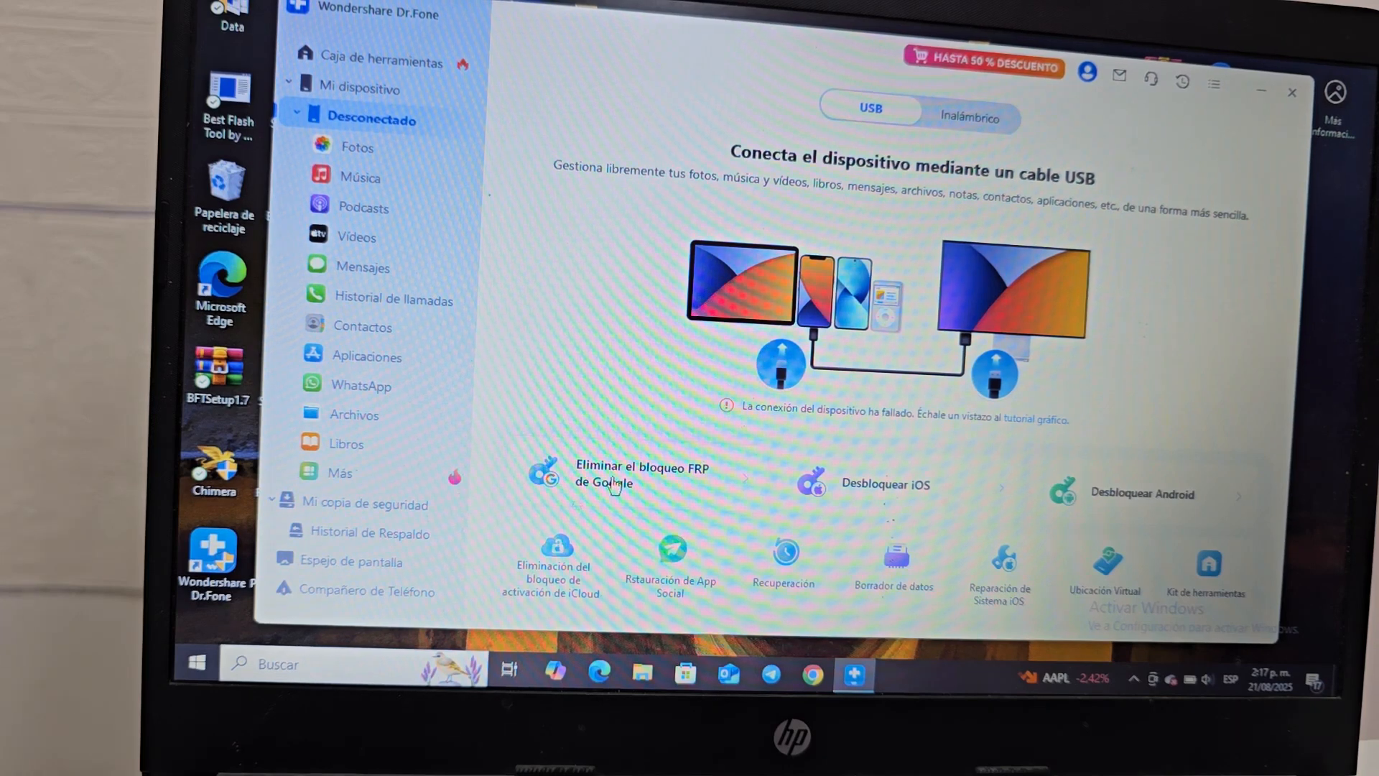
mouse_move(616, 475)
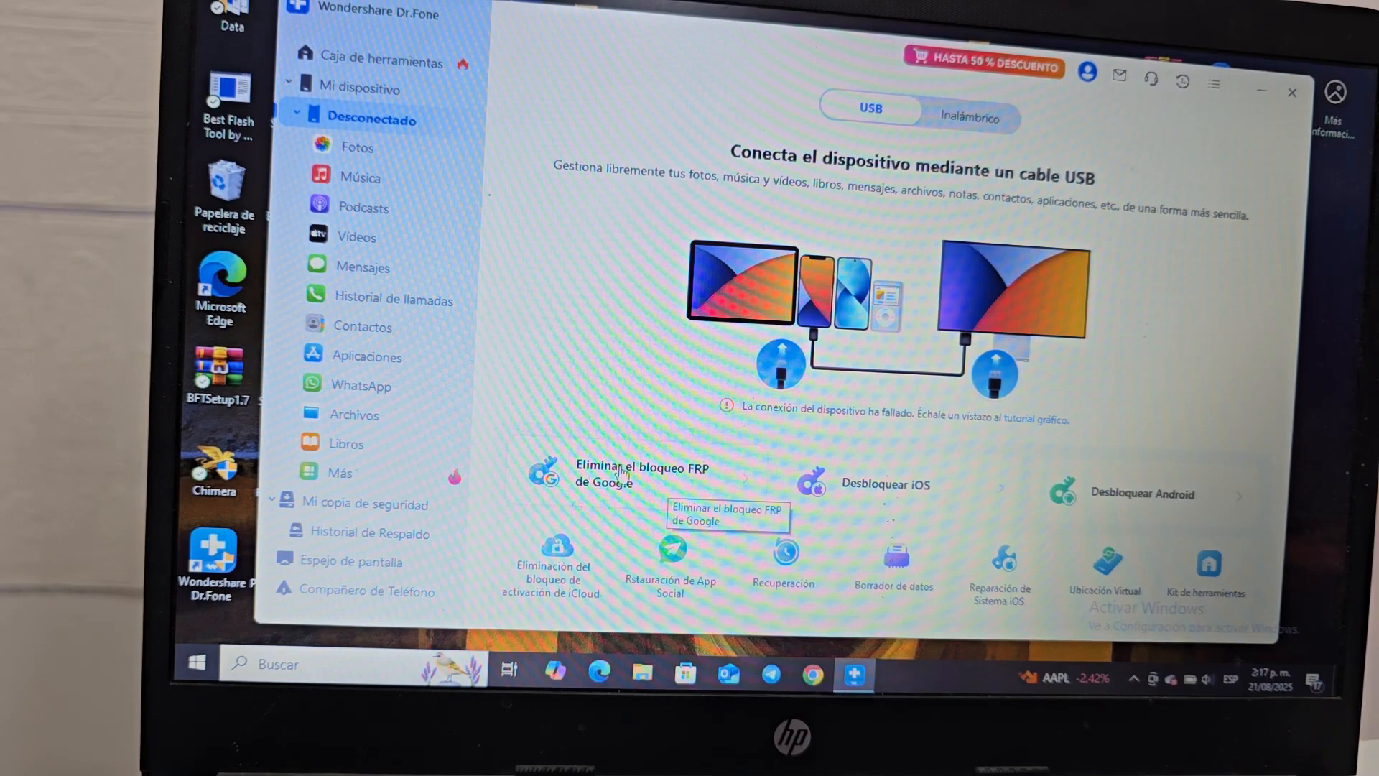
mouse_move(676, 346)
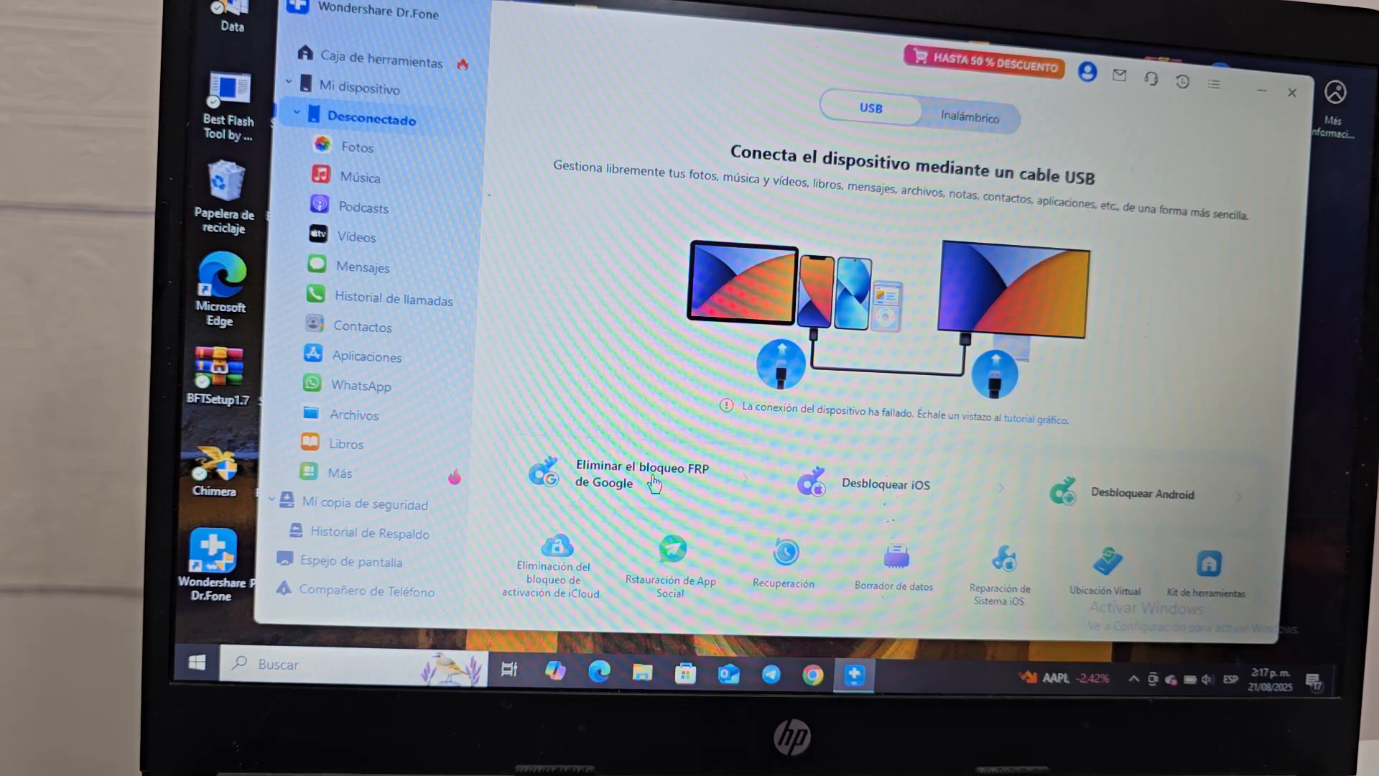
Step: Reopen FRP removal, choose Samsung, and launch 'Todas las versiones de Android' with Iniciar
click(639, 474)
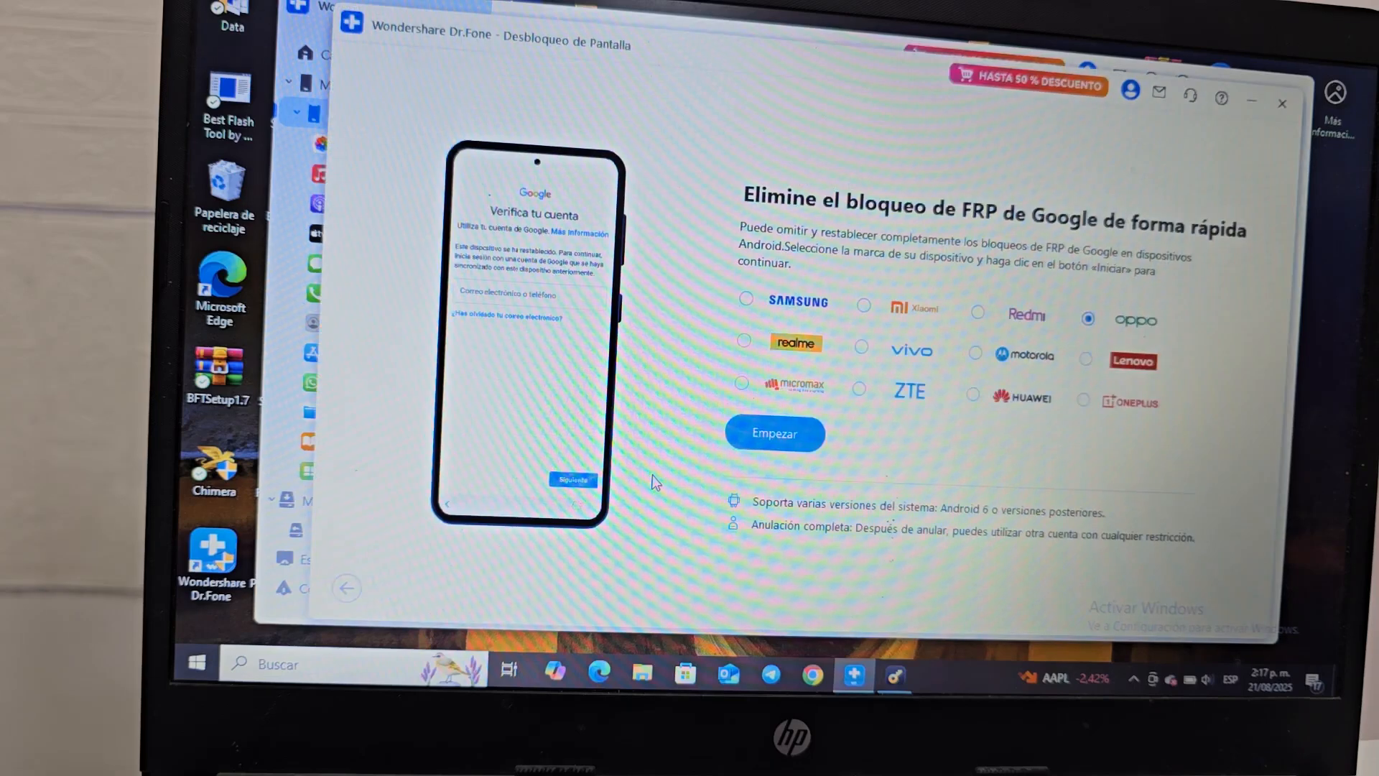
click(745, 300)
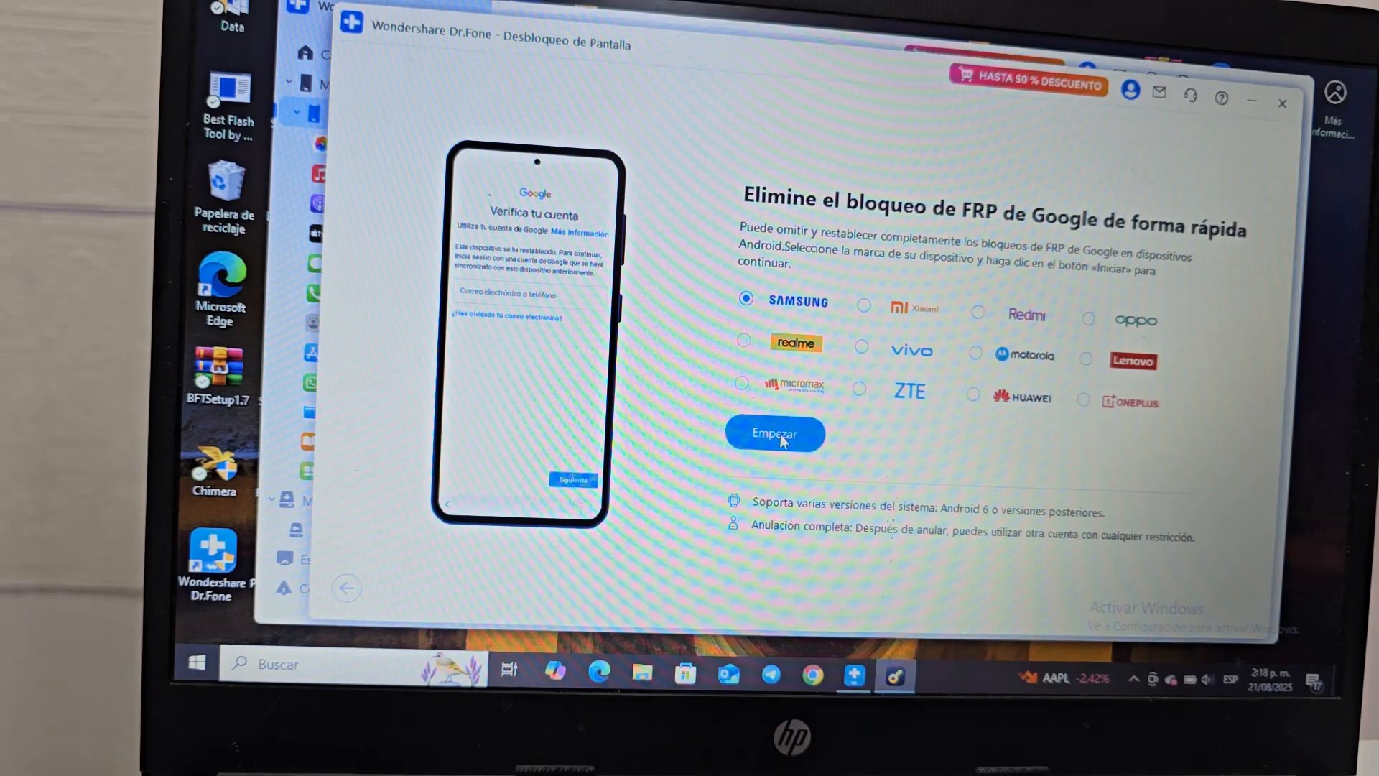
click(775, 433)
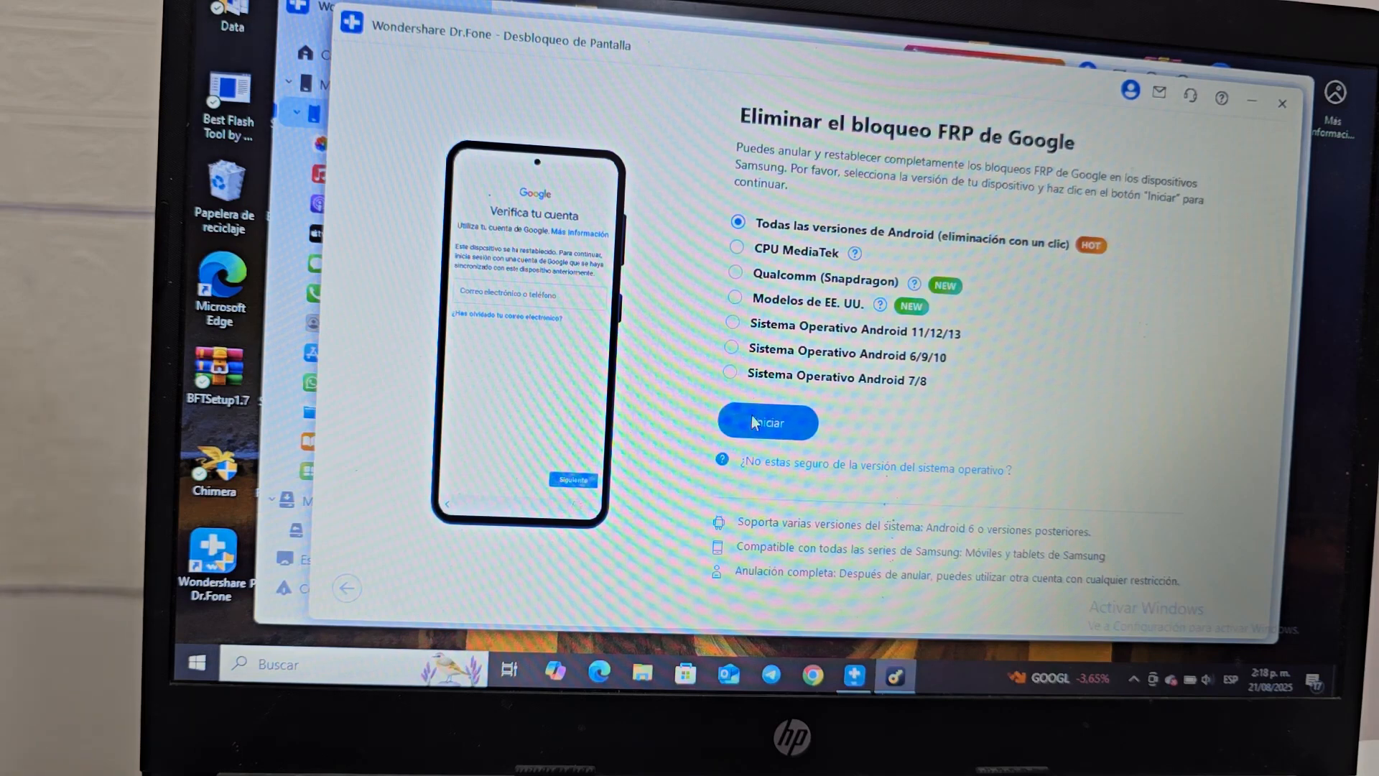
click(765, 422)
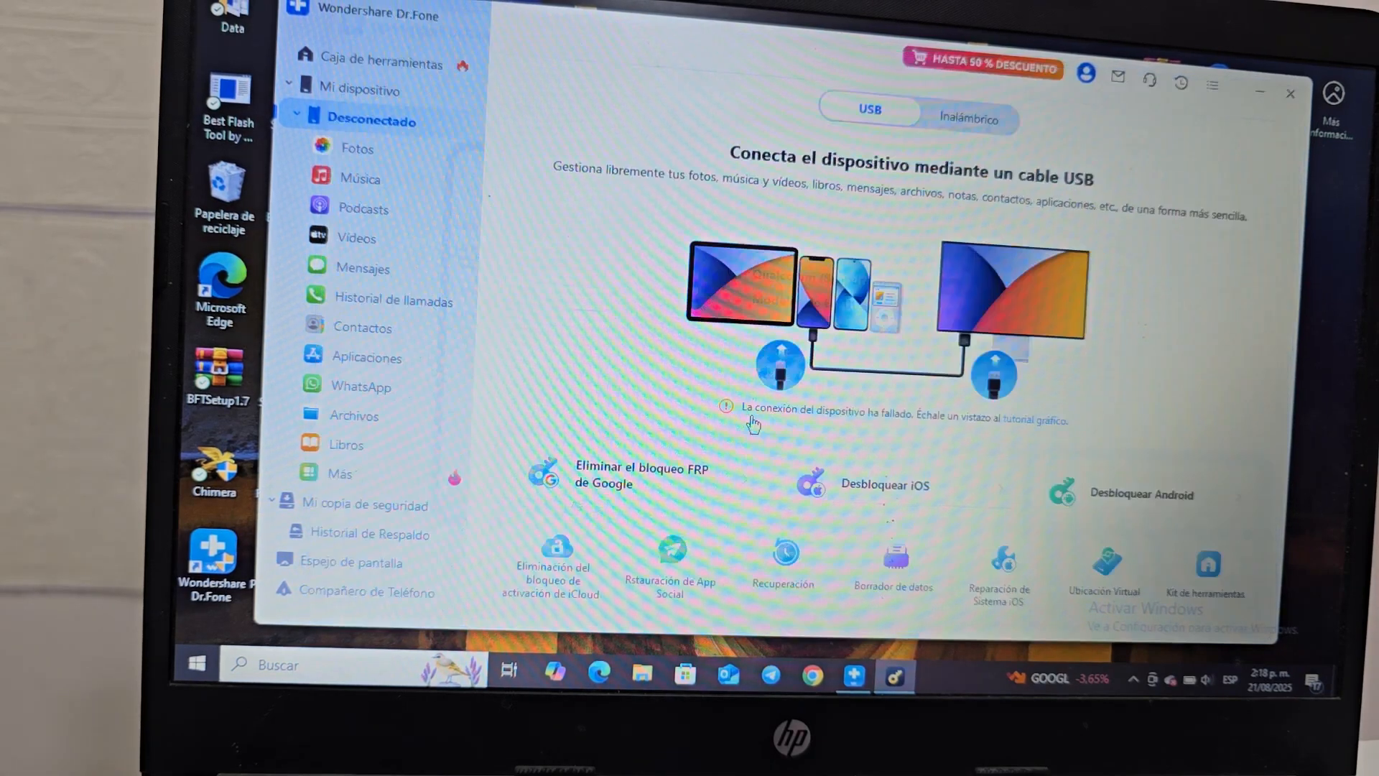
Step: Bring the FRP window back and confirm with Siguiente so removal begins at 0%
click(1142, 493)
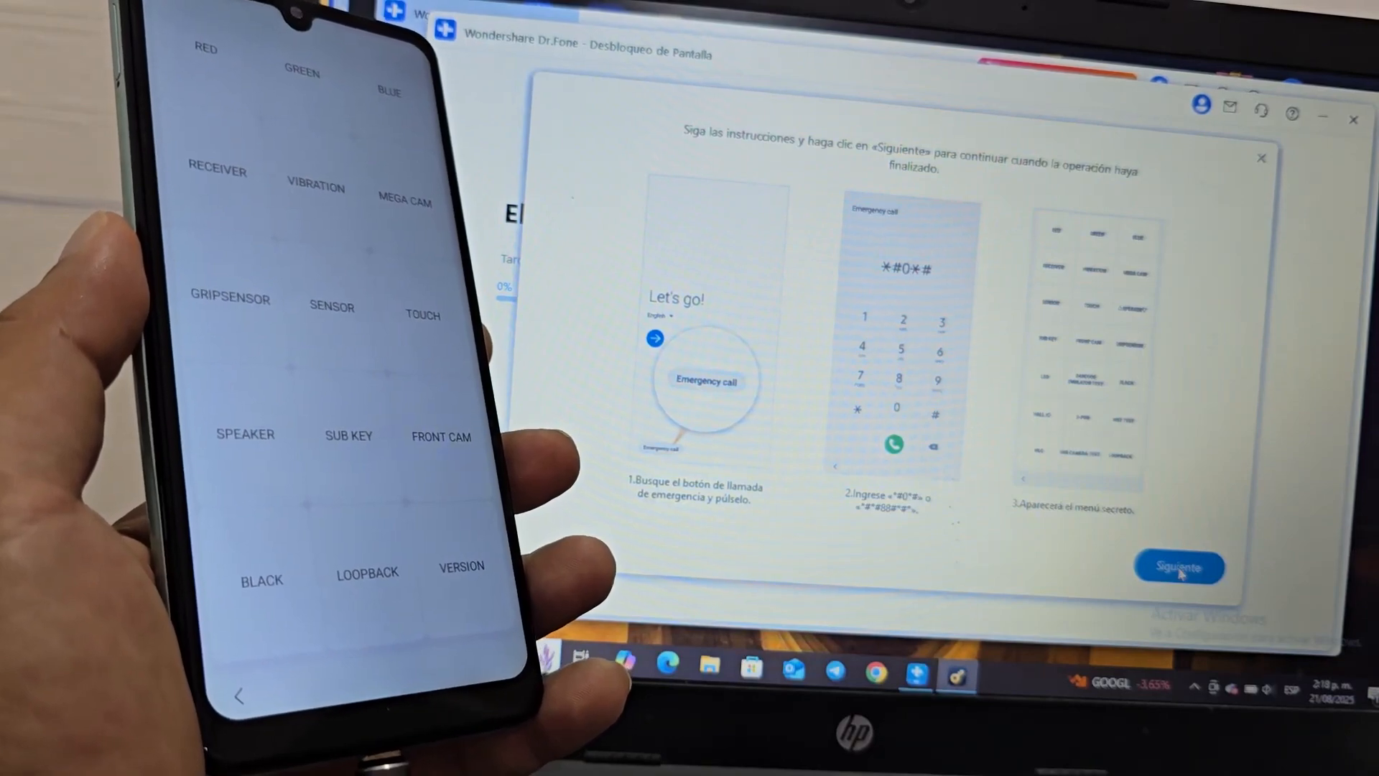
click(1178, 568)
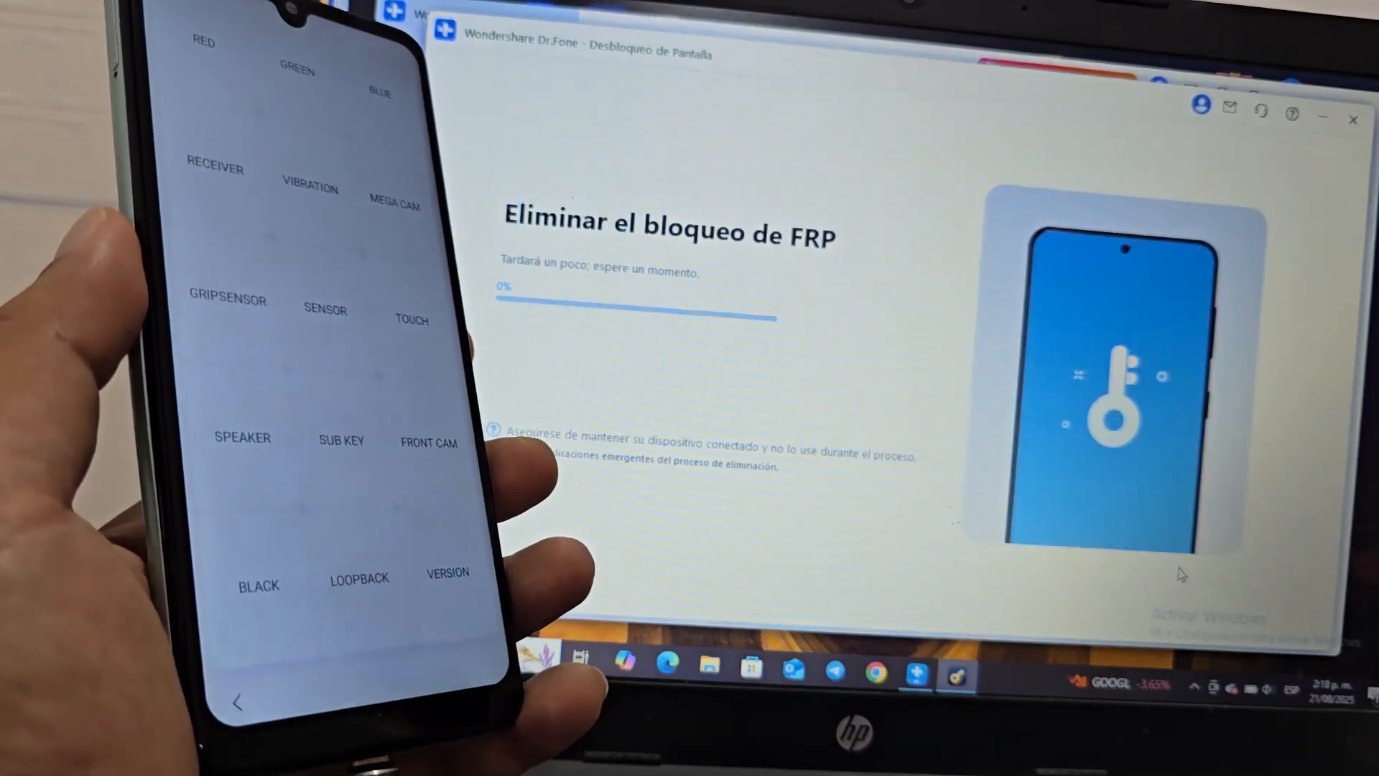